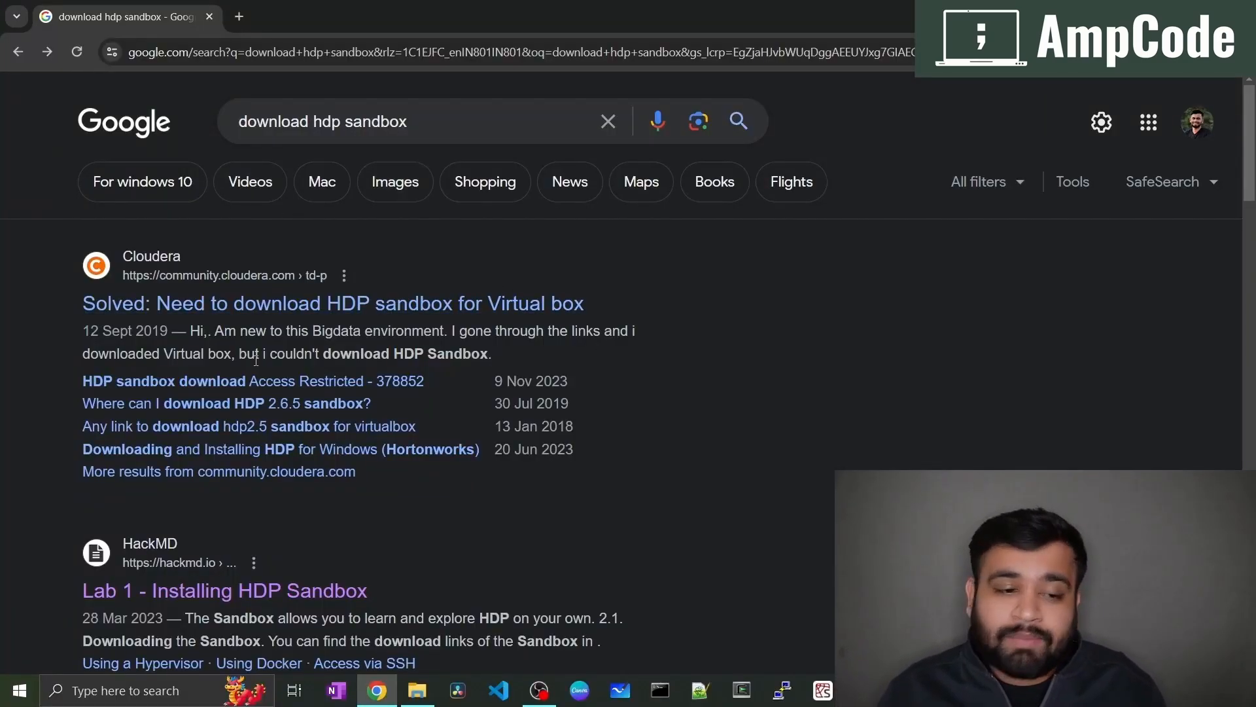
mouse_move(152, 322)
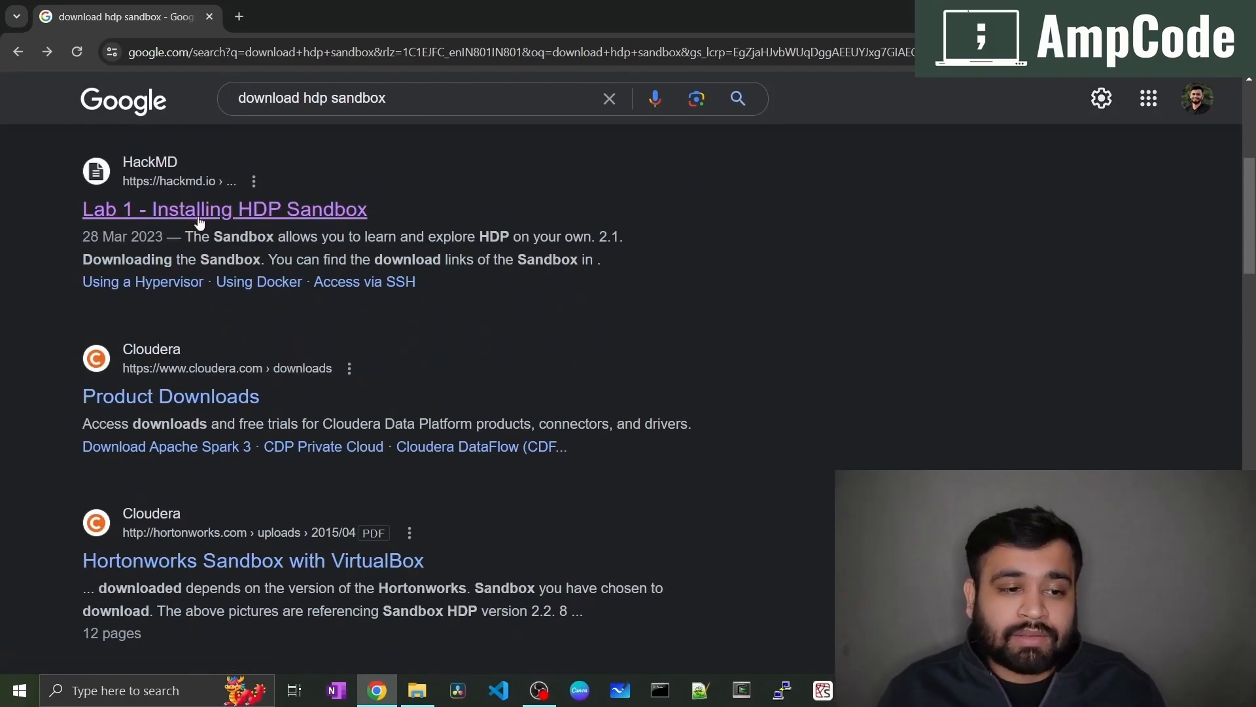
mouse_move(224, 209)
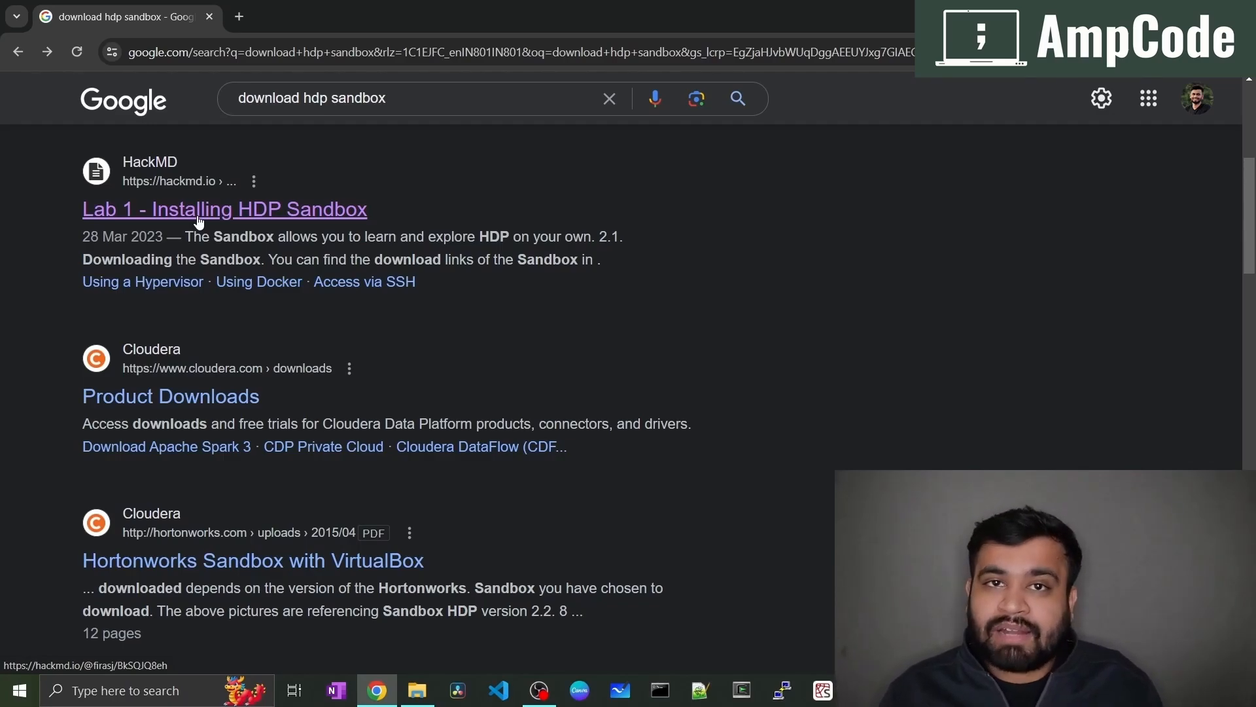
Step: Open the 'Lab 1 - Installing HDP Sandbox' guide and scroll to '1. Installing a Hypervisor'
left_click(224, 210)
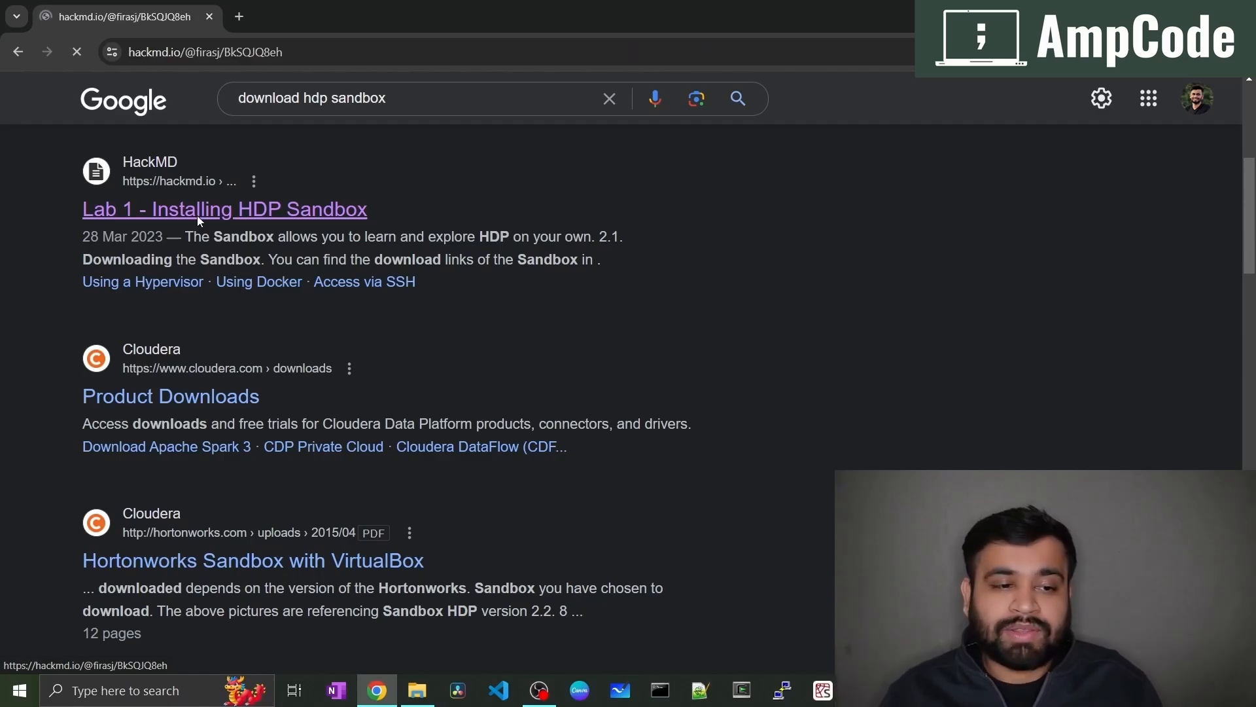
left_click(225, 209)
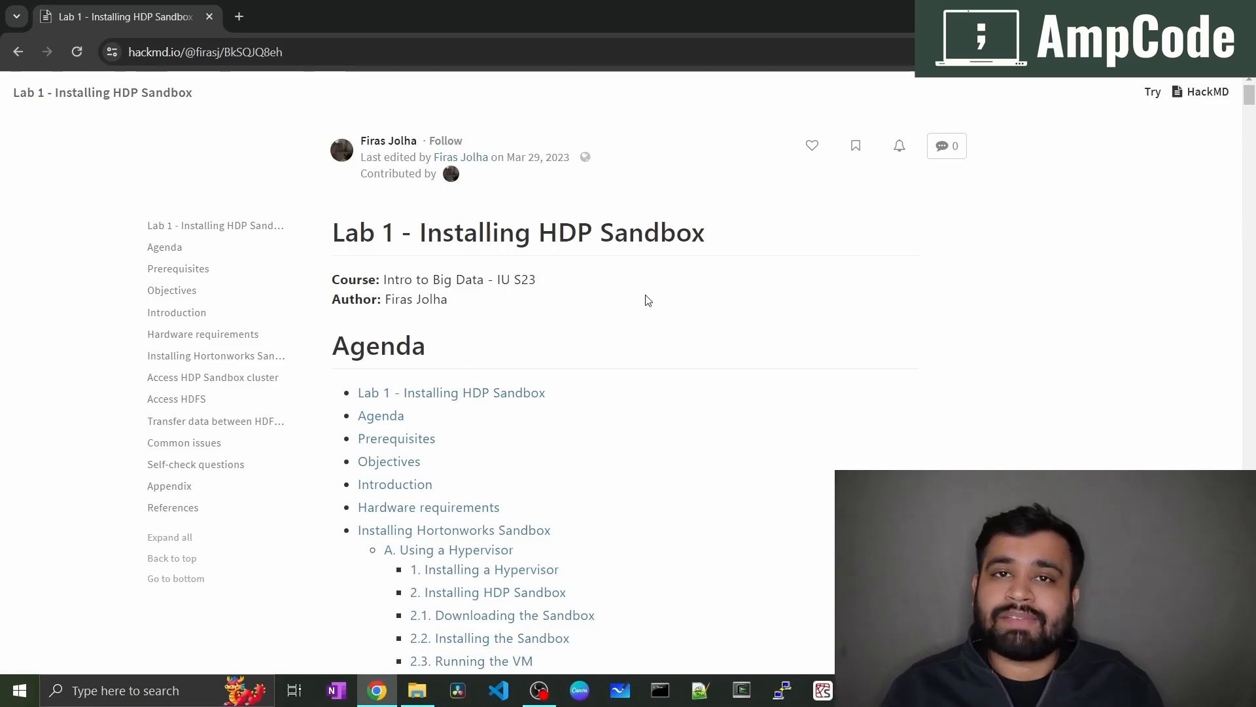
scroll("down", 3)
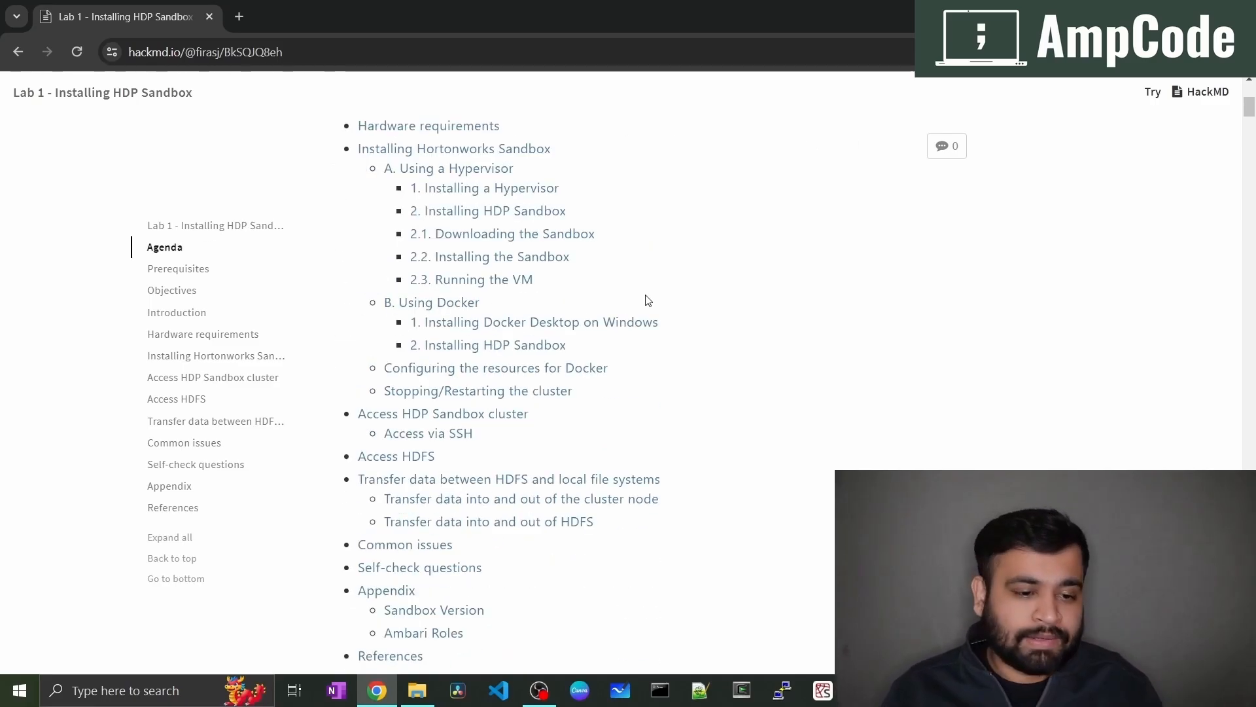
scroll("down", 3)
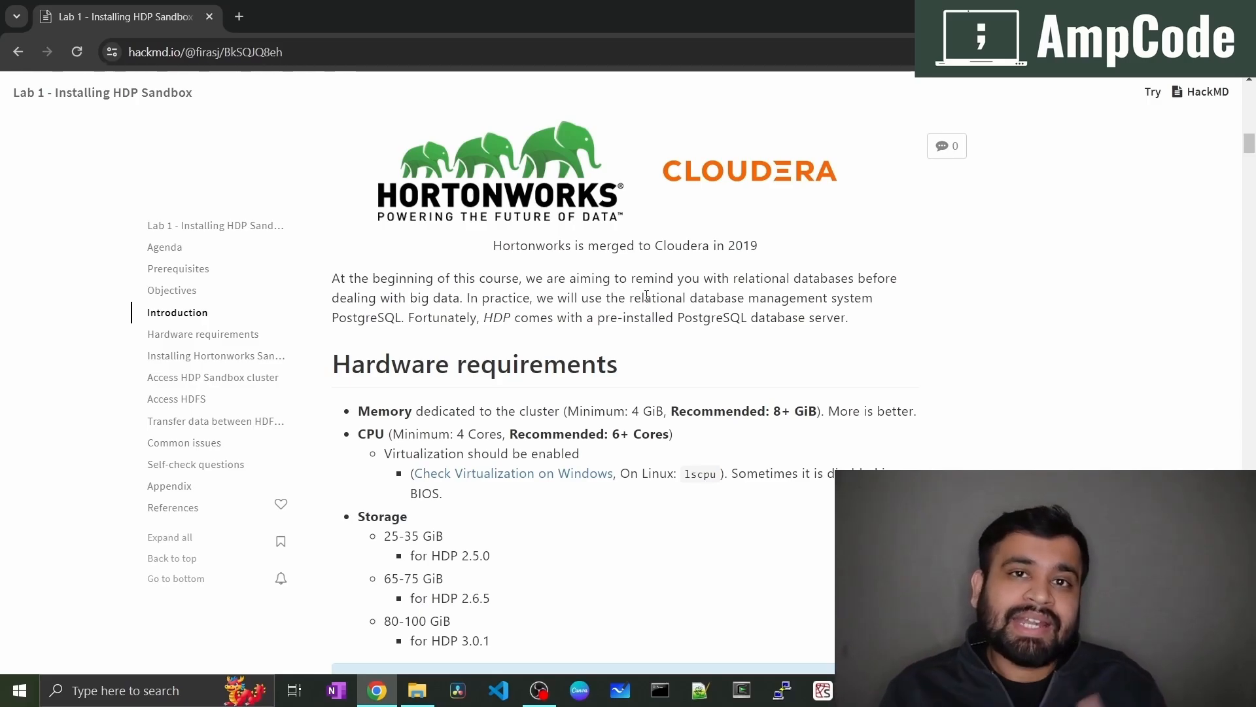
scroll("down", 3)
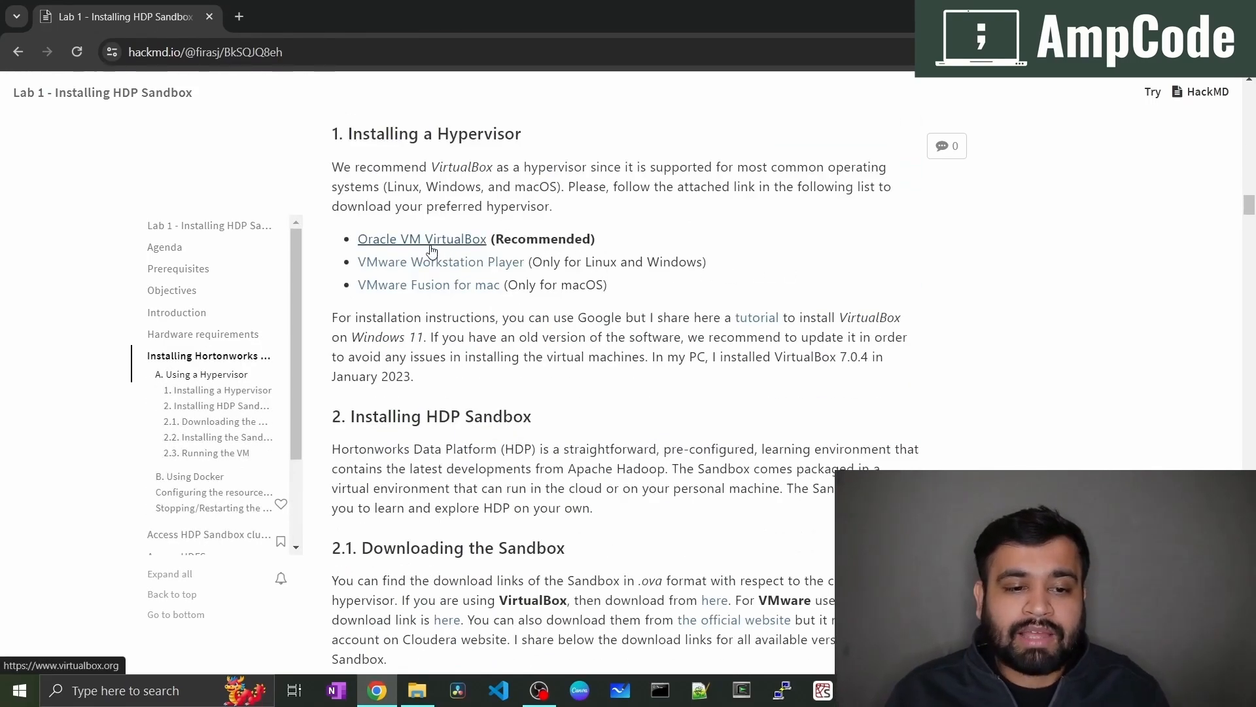
Step: Download the VirtualBox 7.0.14 installer for Windows hosts from VirtualBox.org
left_click(421, 239)
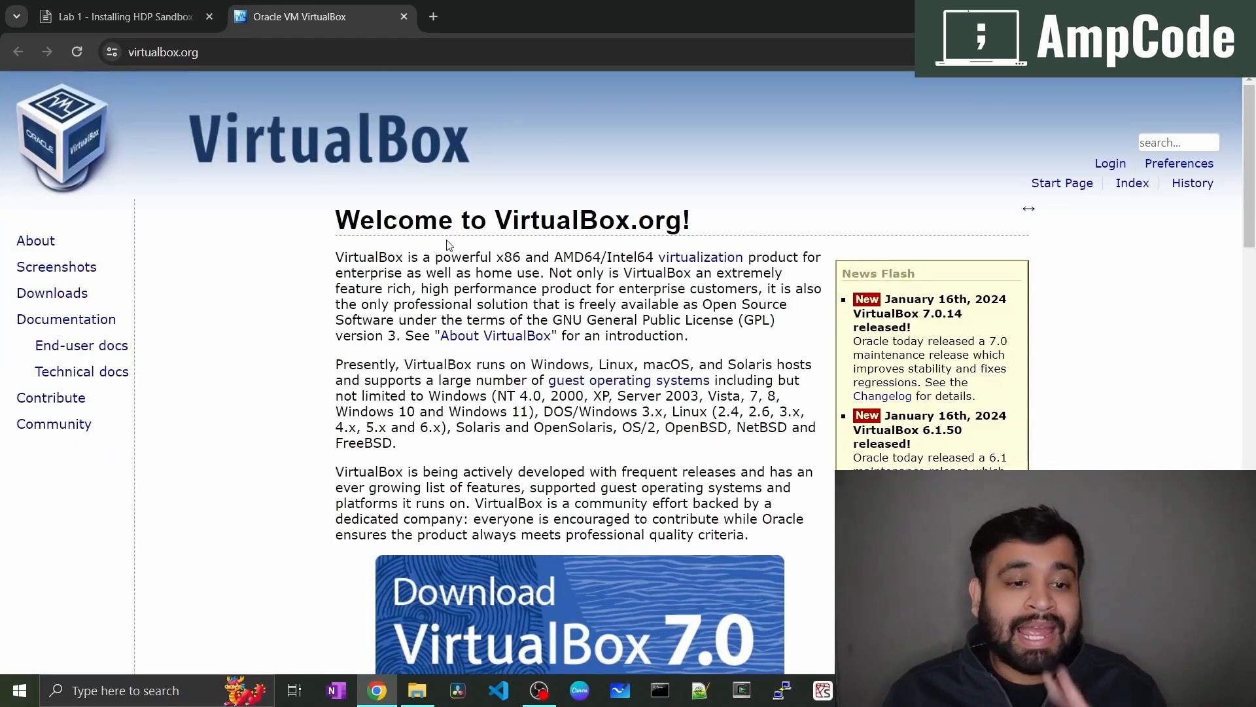
scroll("down", 3)
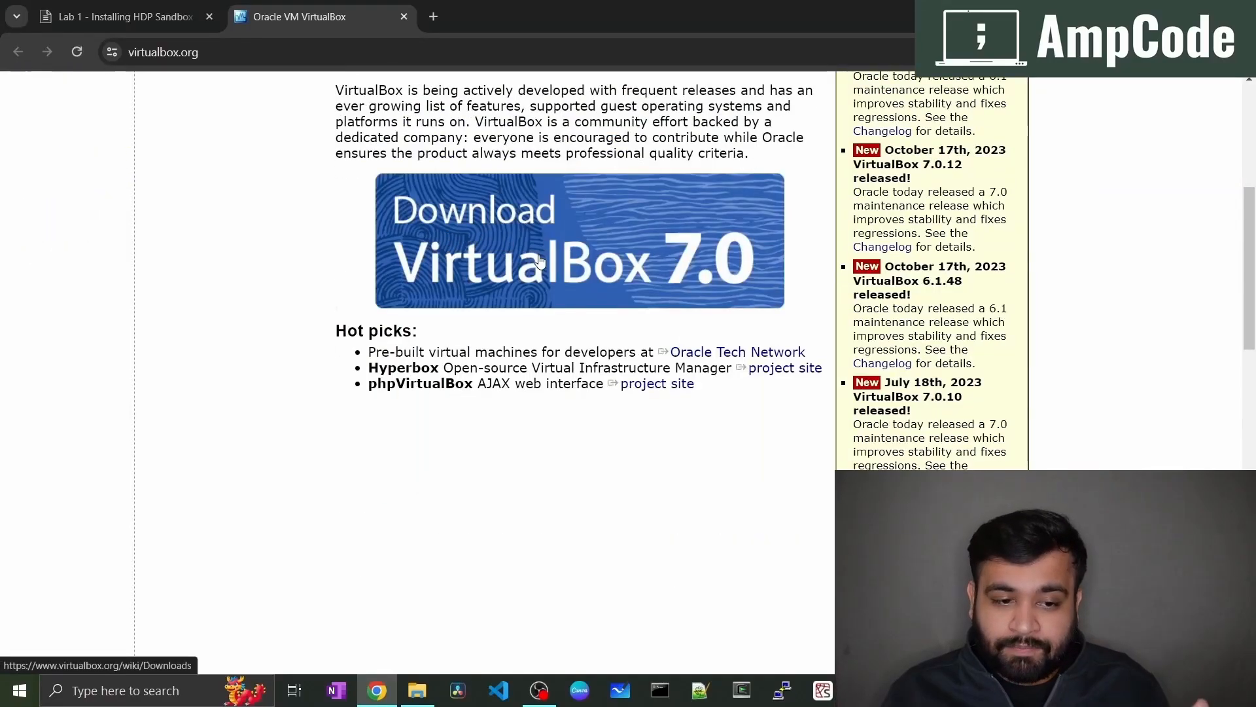
mouse_move(538, 256)
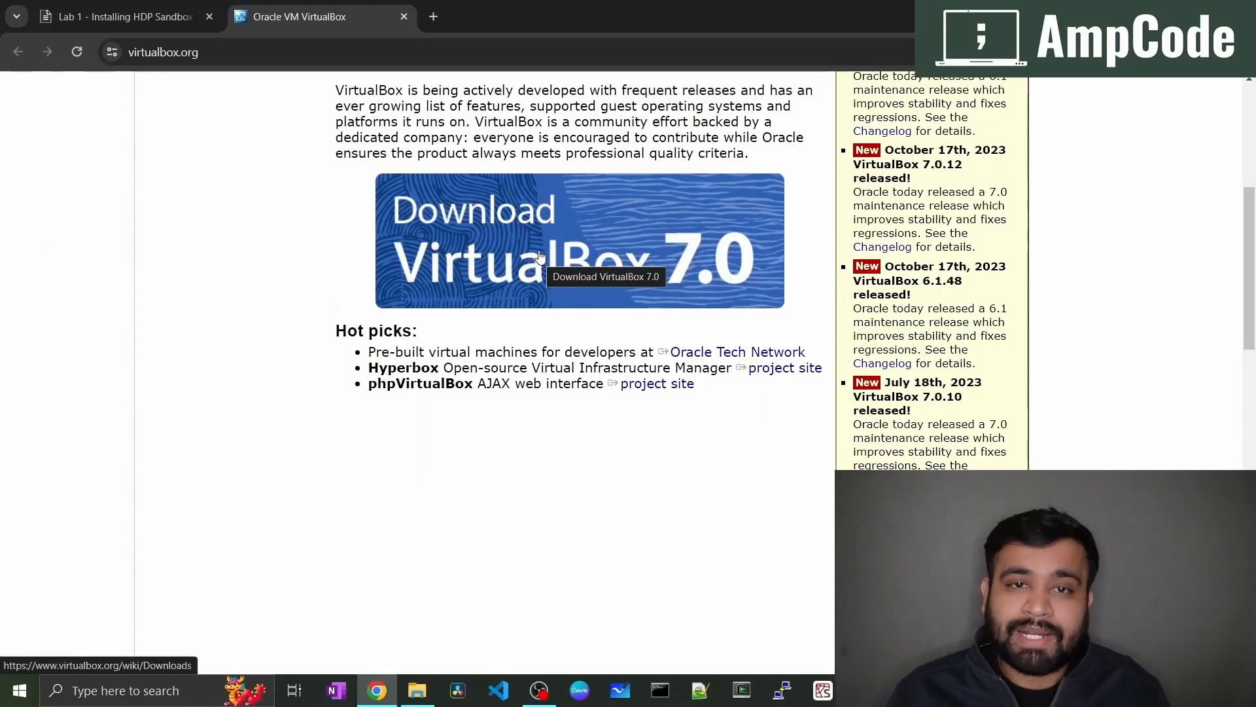
left_click(578, 240)
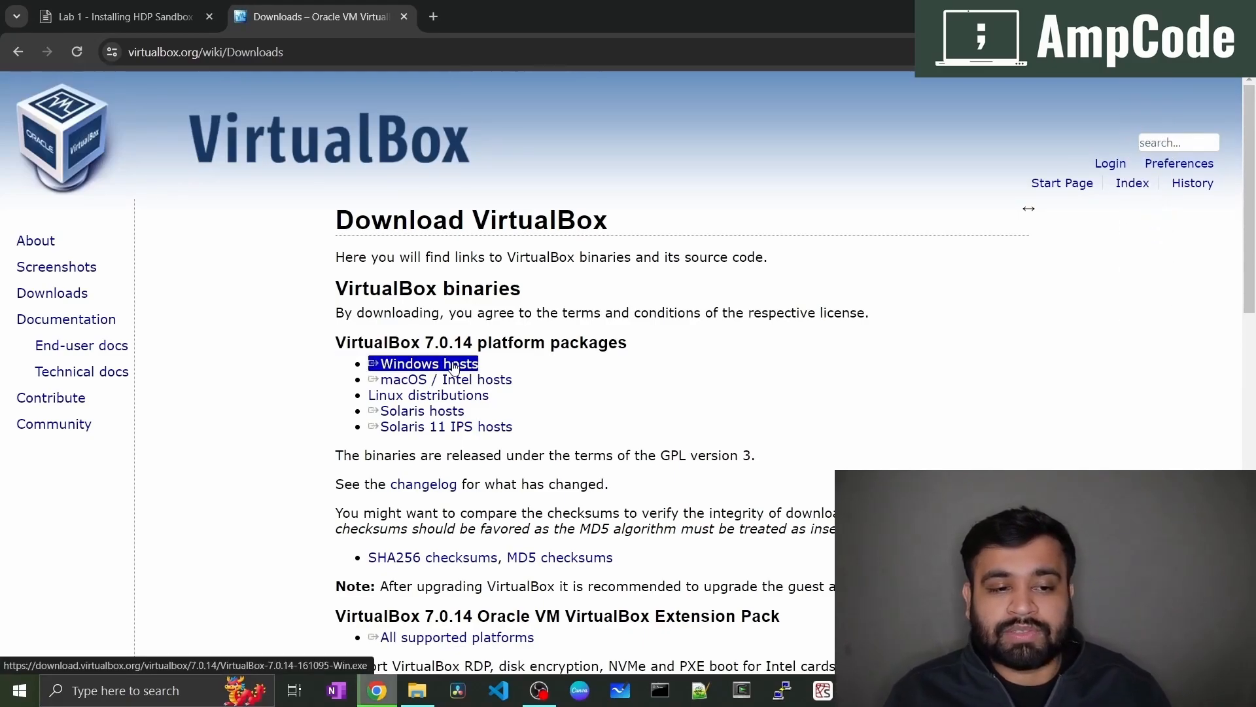
left_click(430, 363)
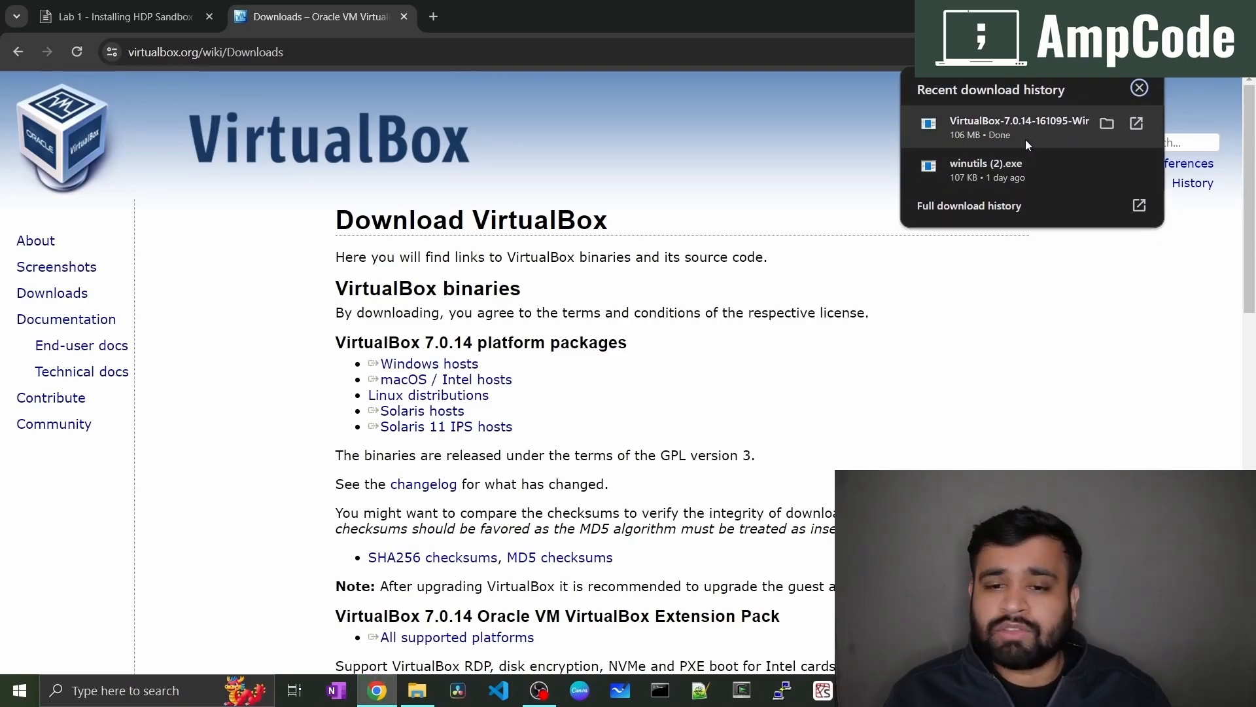
Step: Install VirtualBox 7.0.14 with default features, accepting the network interfaces warning, and launch it
left_click(1138, 89)
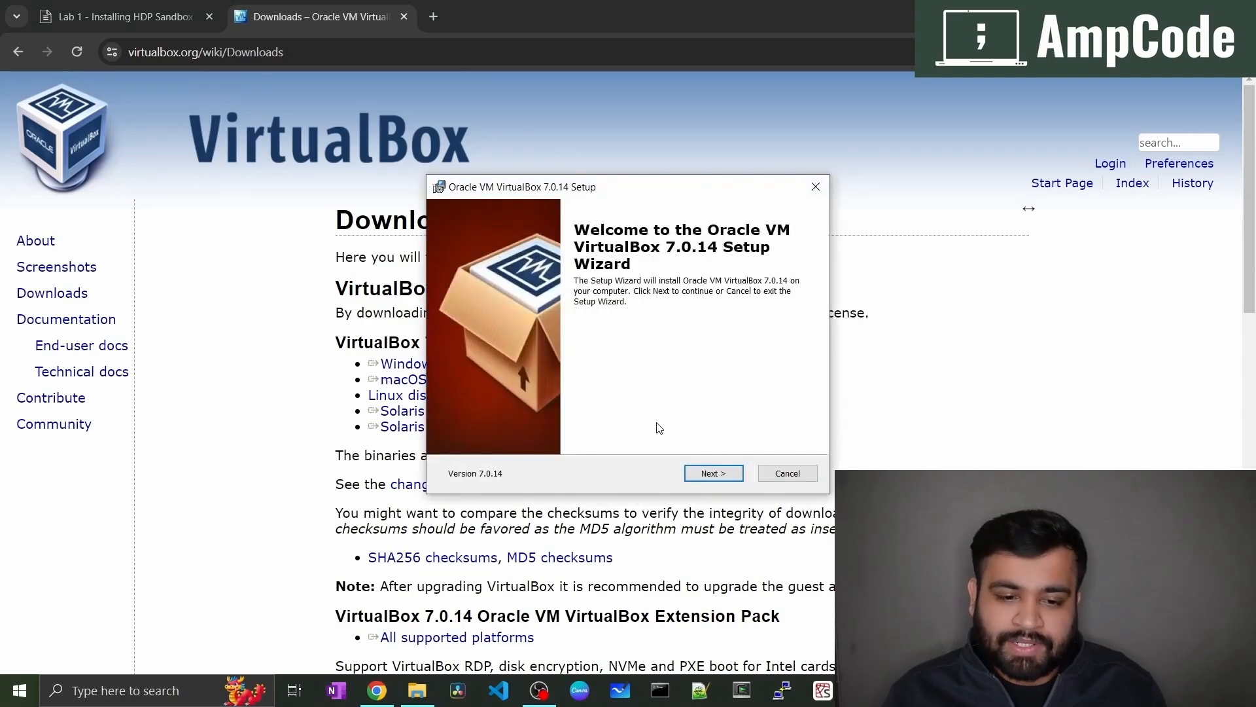
left_click(713, 472)
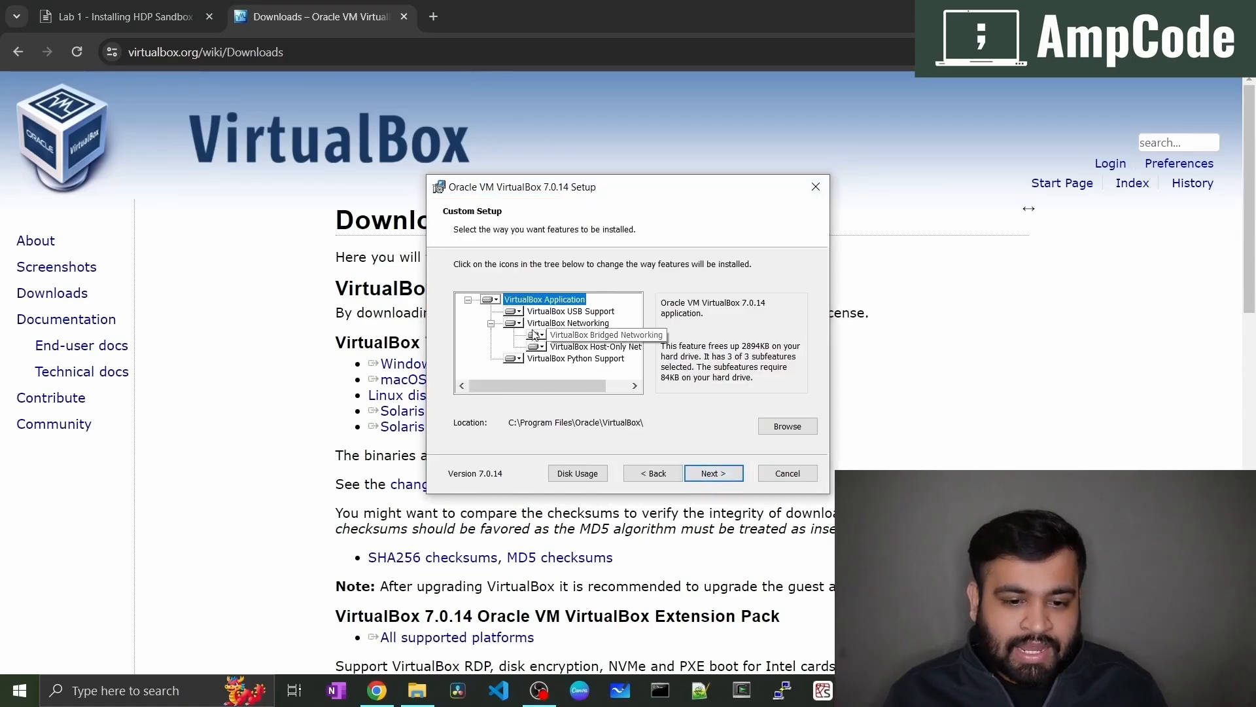
left_click(713, 472)
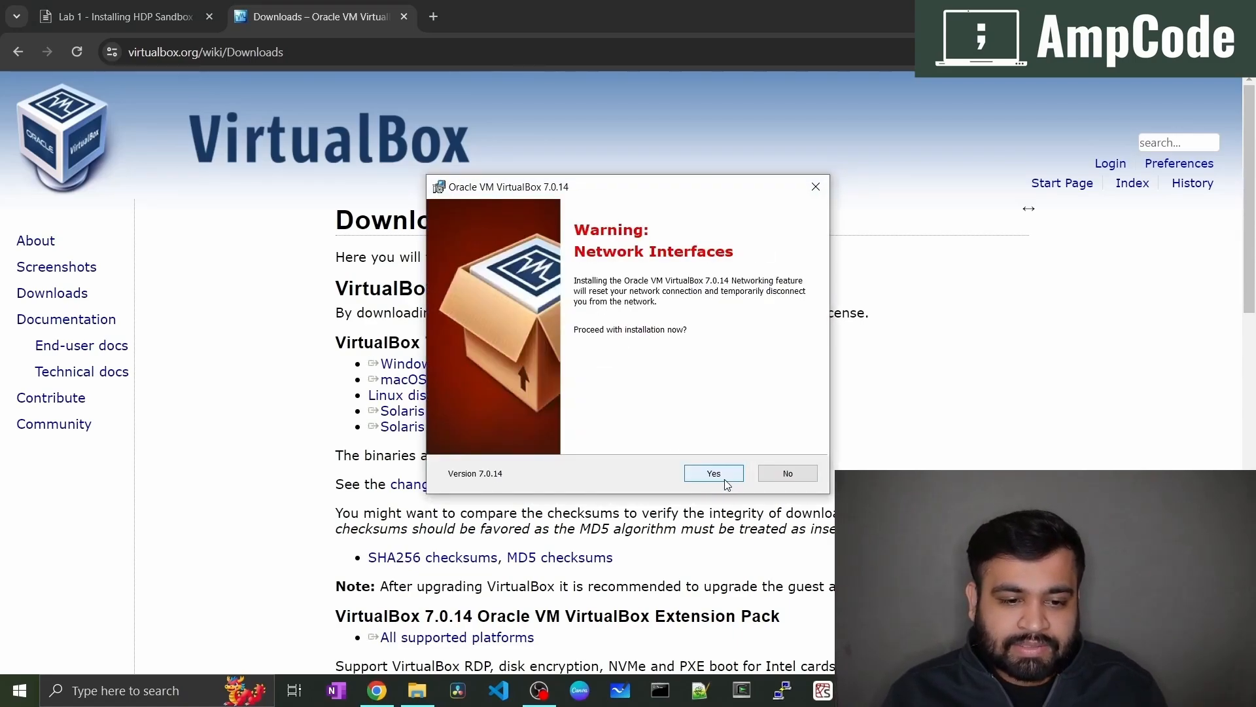
left_click(712, 472)
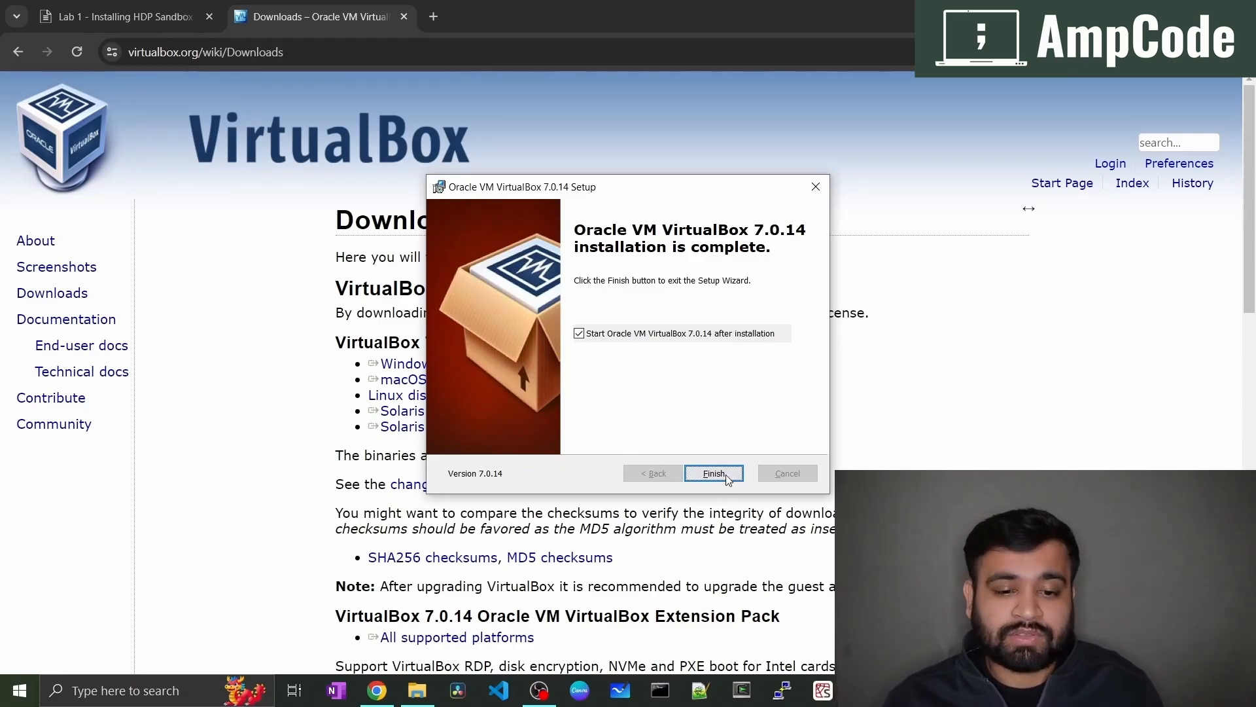
left_click(713, 472)
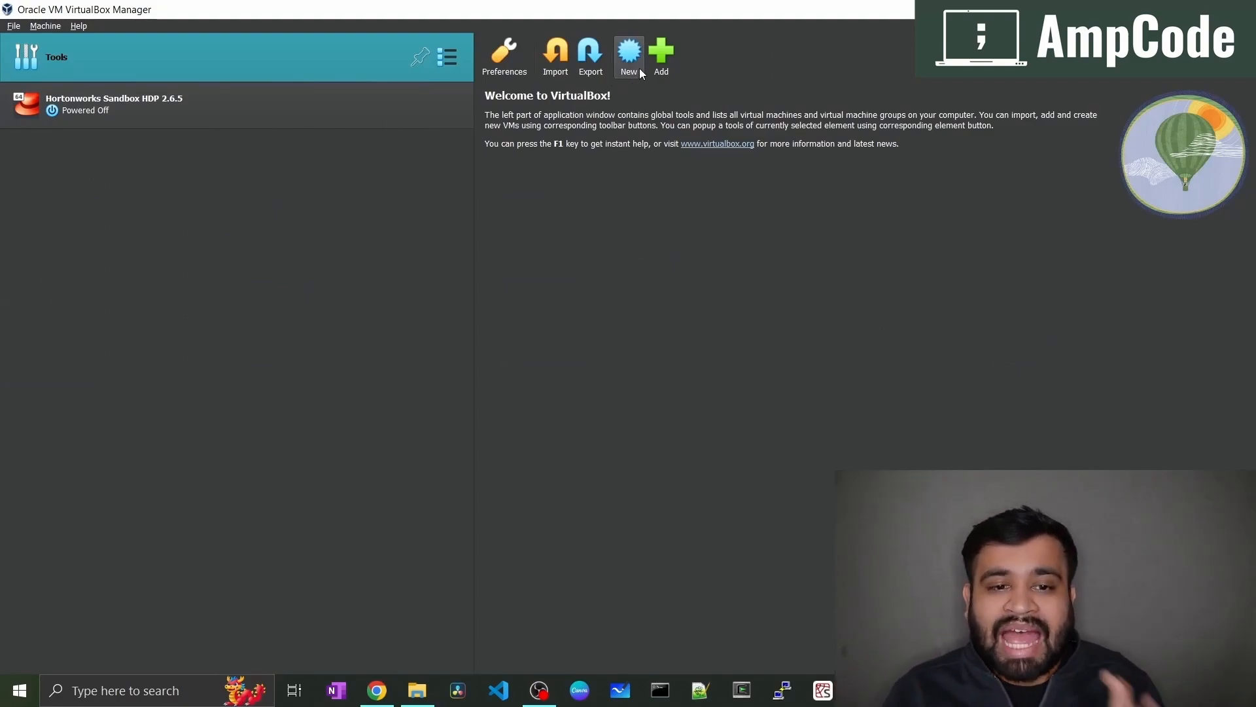
mouse_move(661, 56)
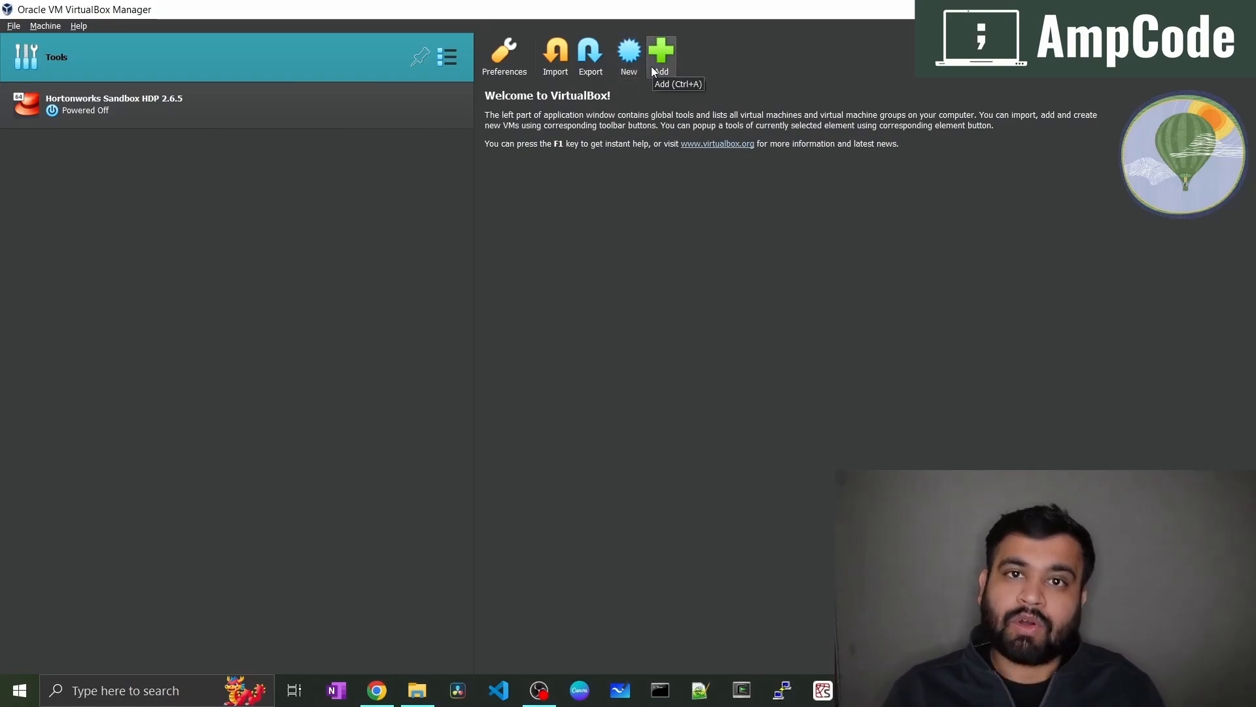
mouse_move(581, 468)
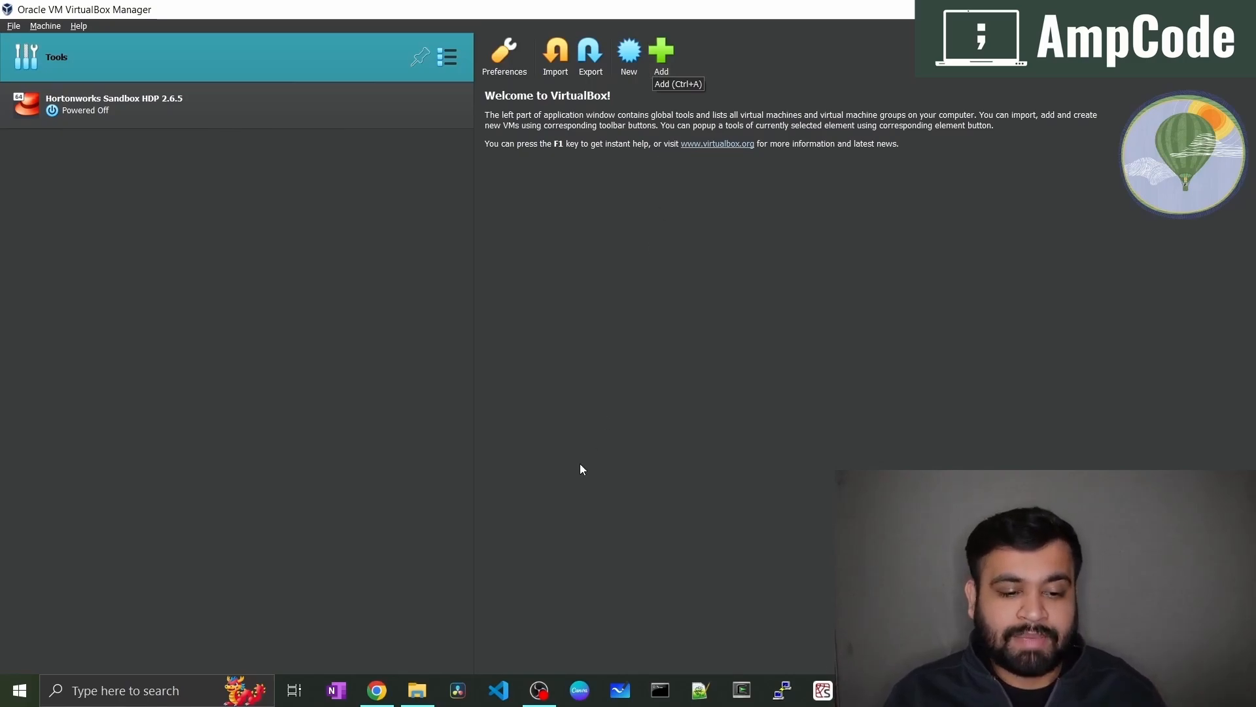
Step: Return to the Lab 1 guide and start the HDP 2.6.5 VirtualBox sandbox download
left_click(375, 690)
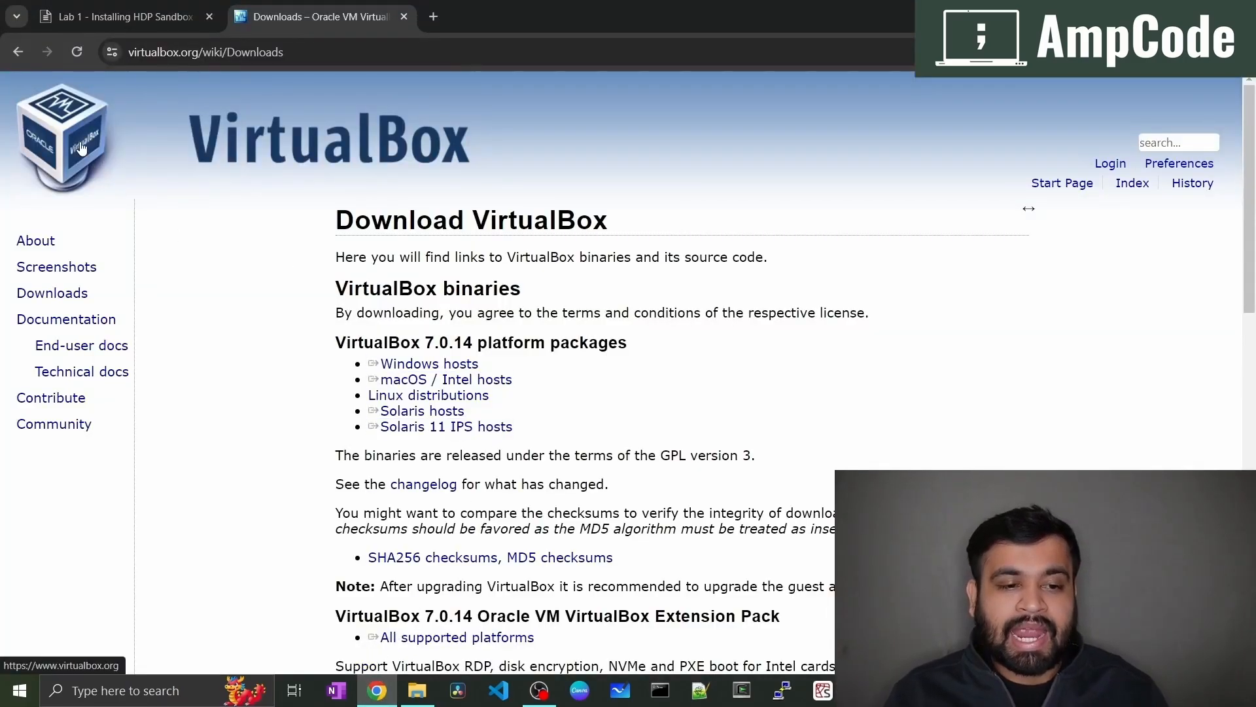
left_click(116, 16)
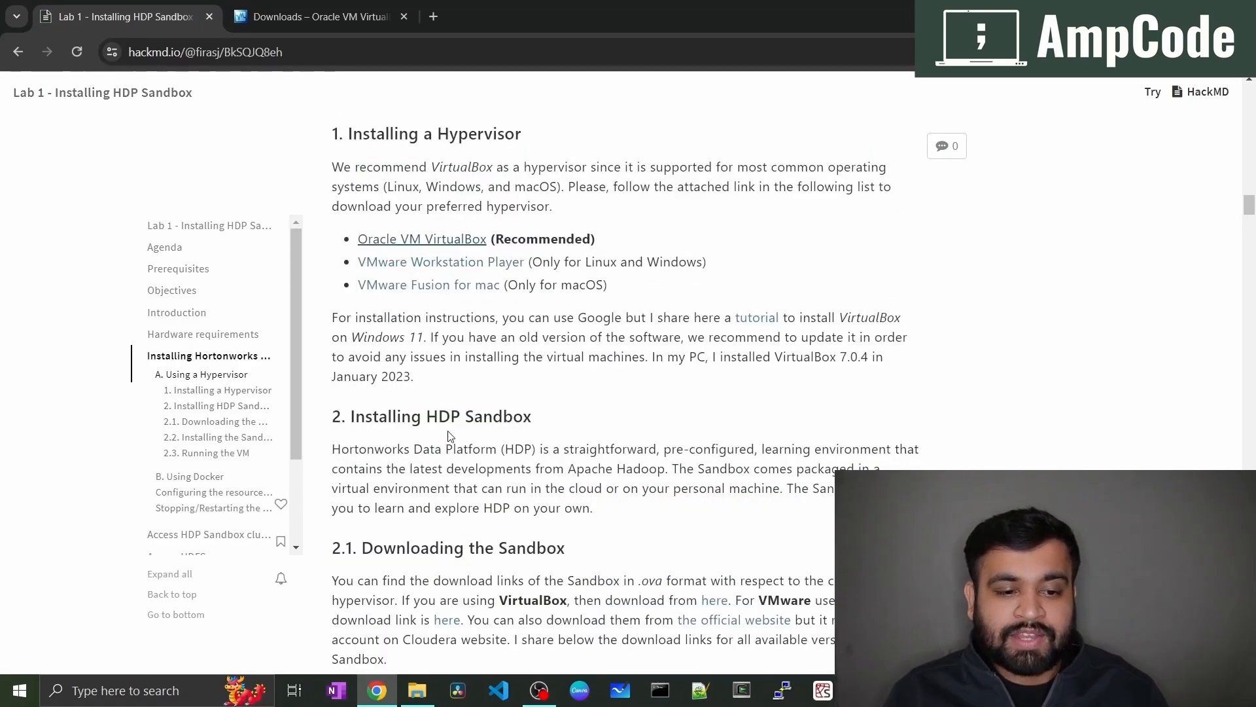
scroll("down", 3)
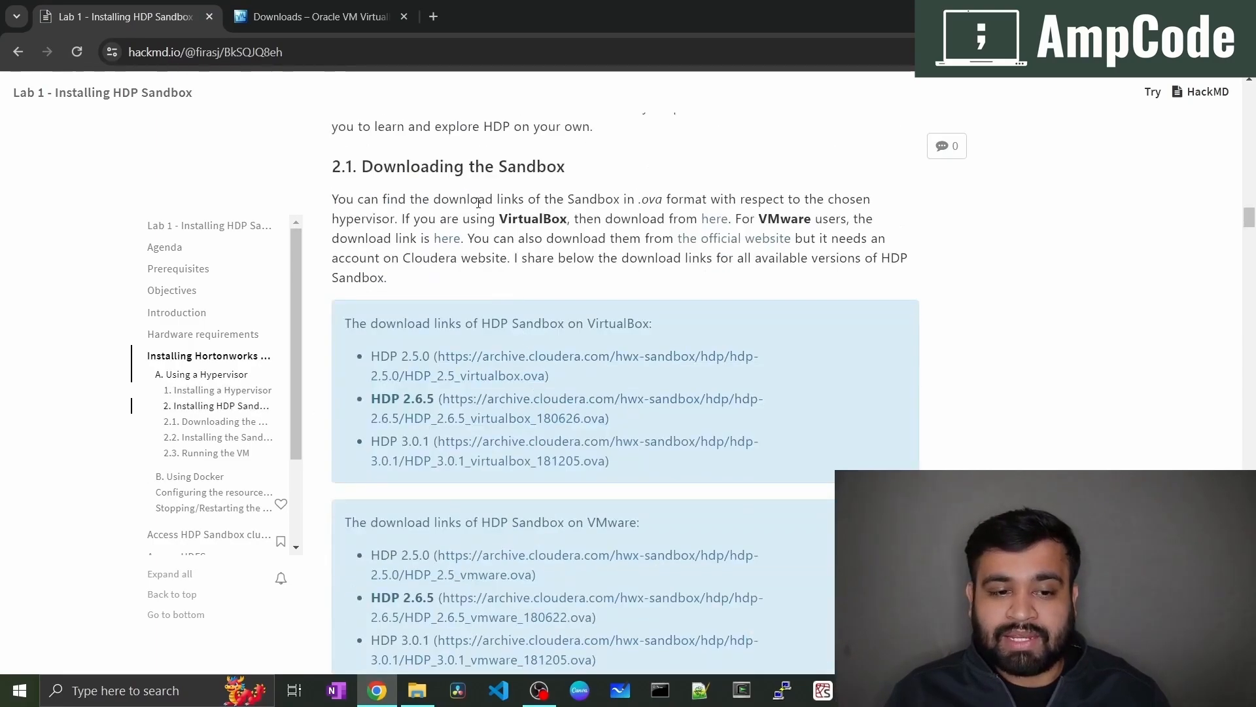
mouse_move(461, 193)
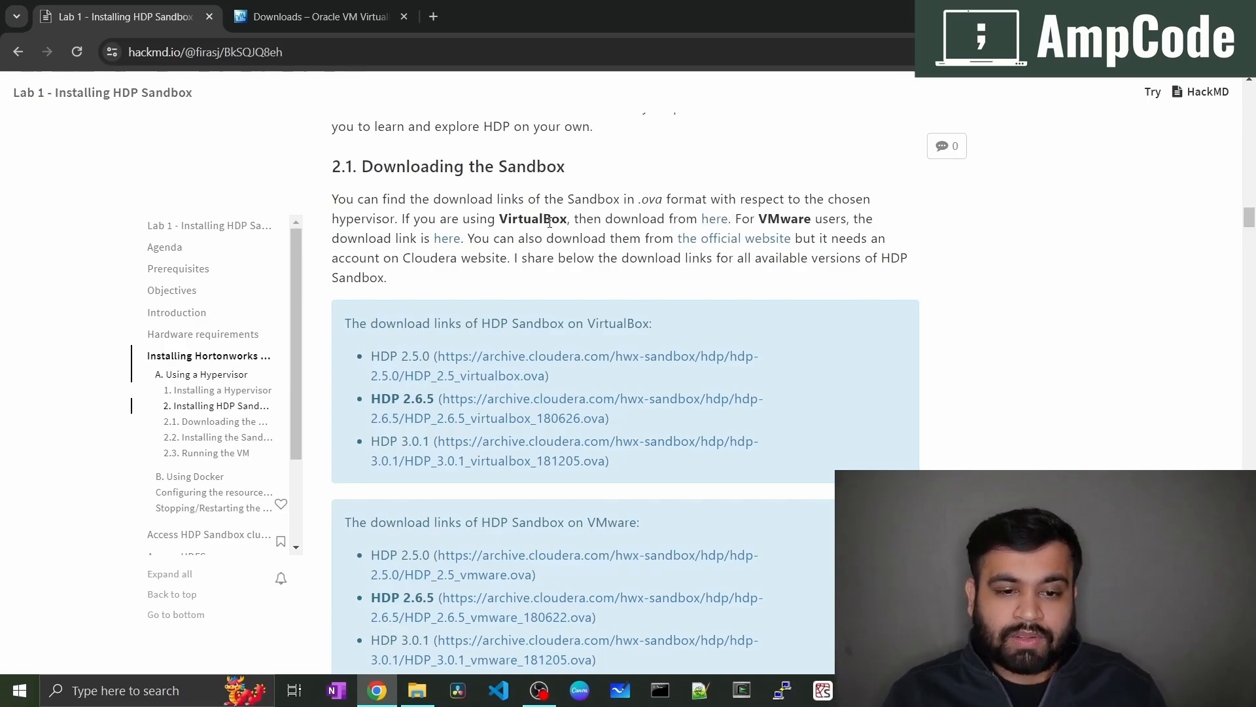
mouse_move(713, 218)
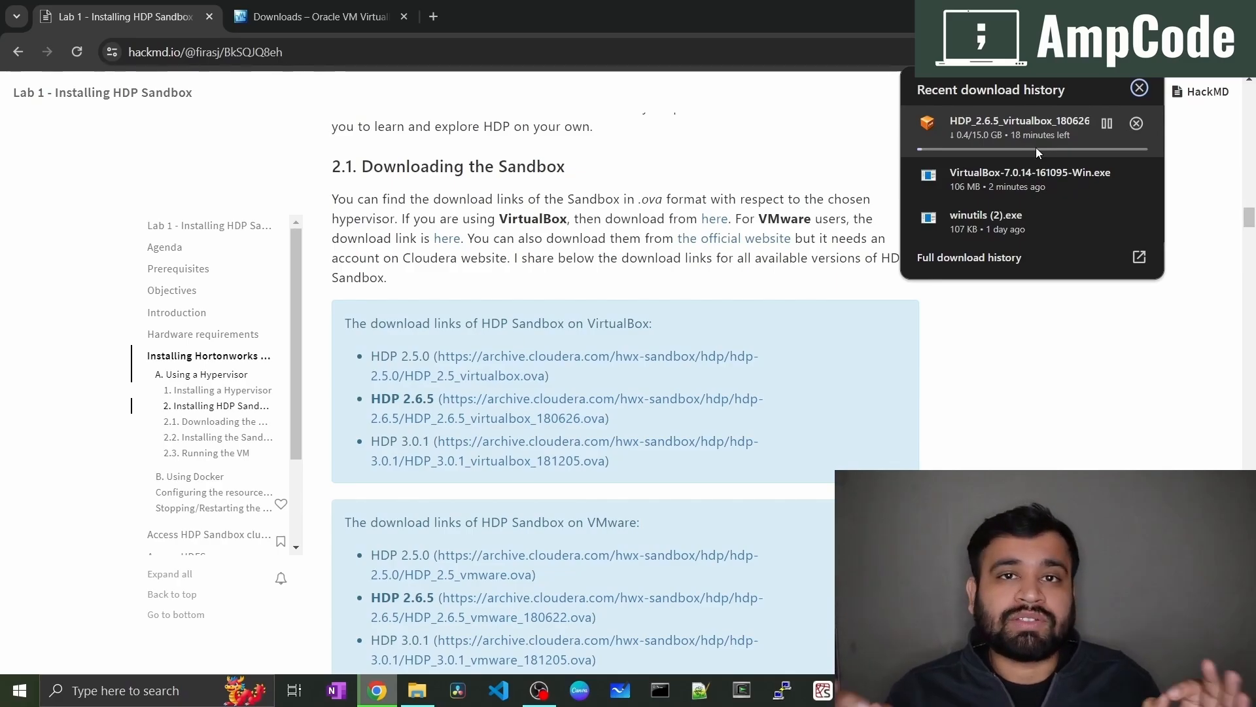
Step: Open the downloaded HDP 2.6.5 .ova file from its folder to import it
left_click(416, 689)
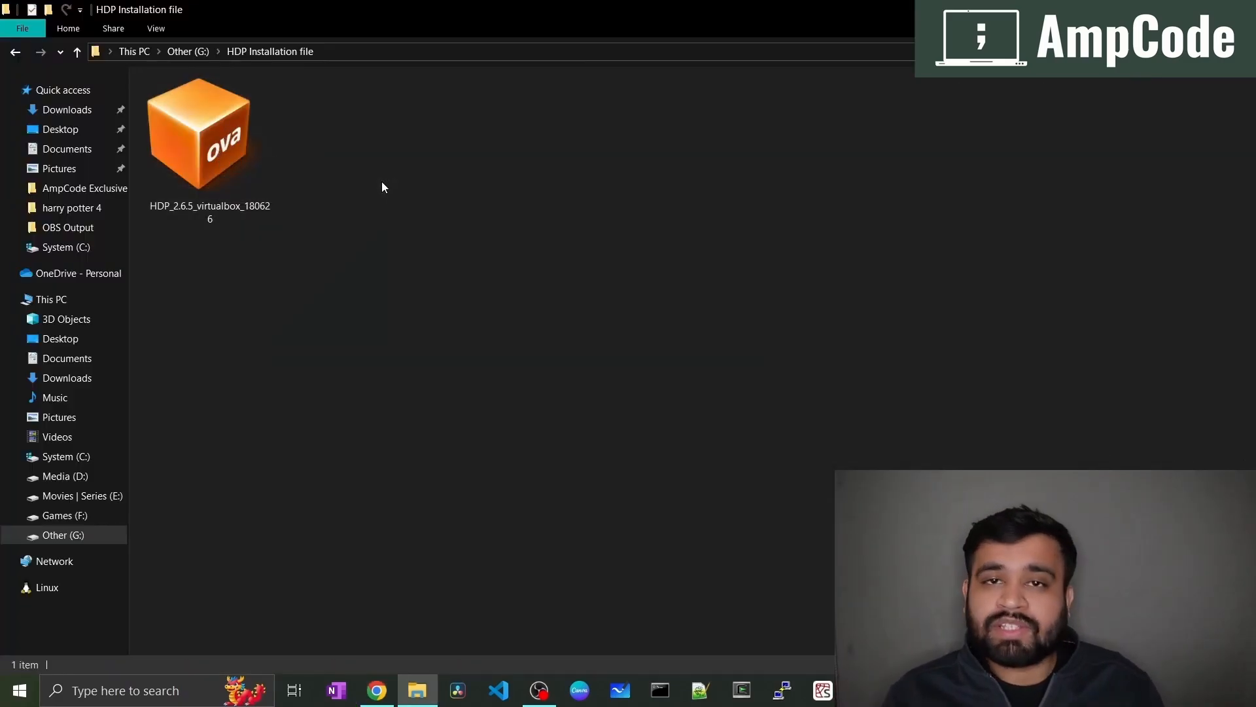
left_click(208, 144)
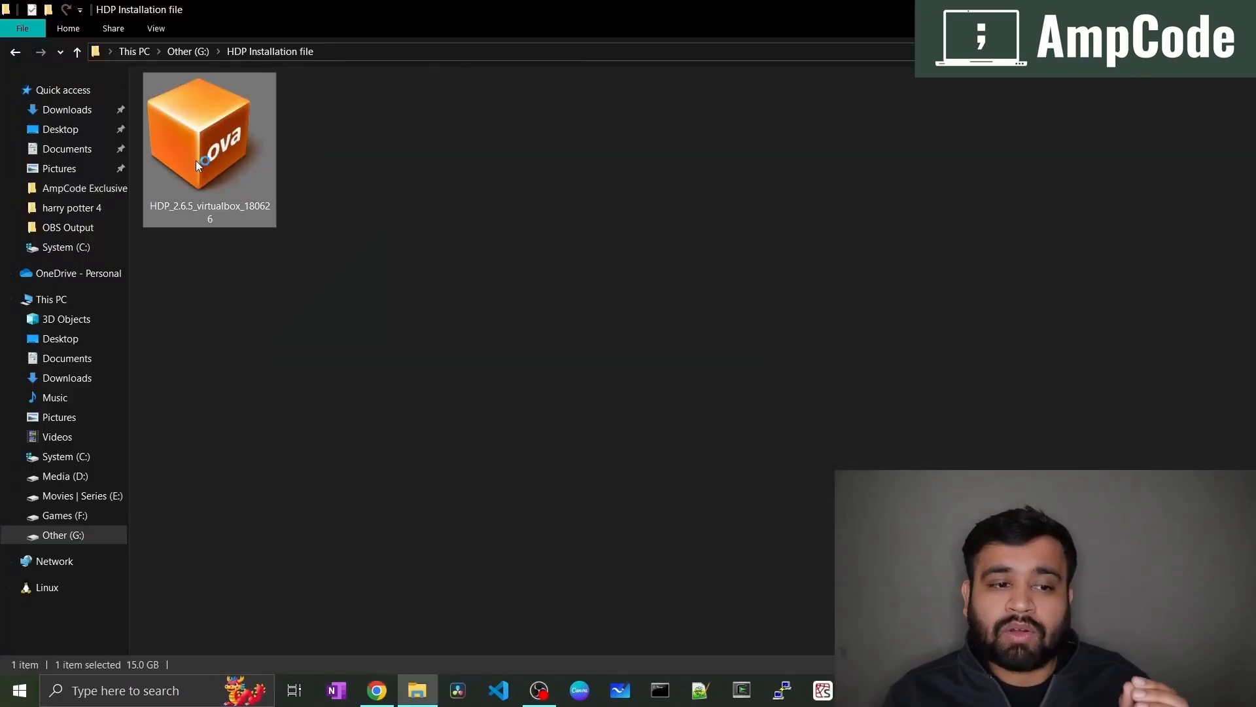
double_click(209, 132)
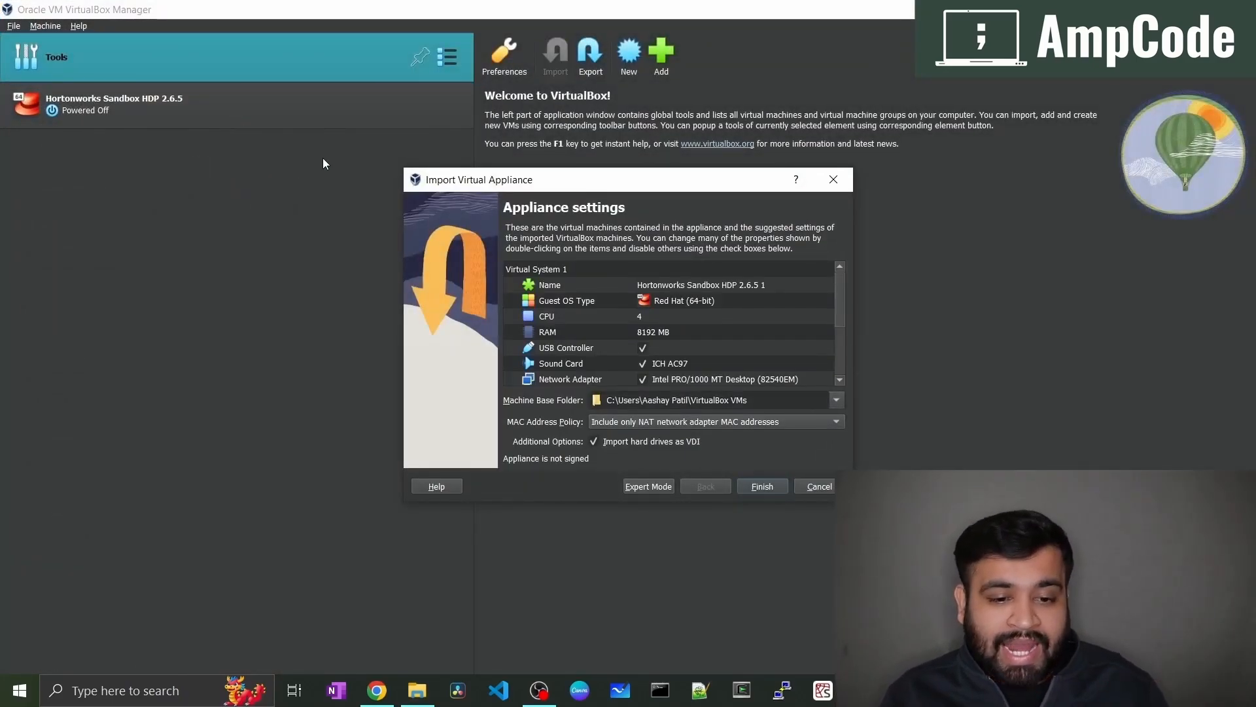
Step: Choose Other... for the Machine Base Folder and browse to the G: drive
scroll("down", 3)
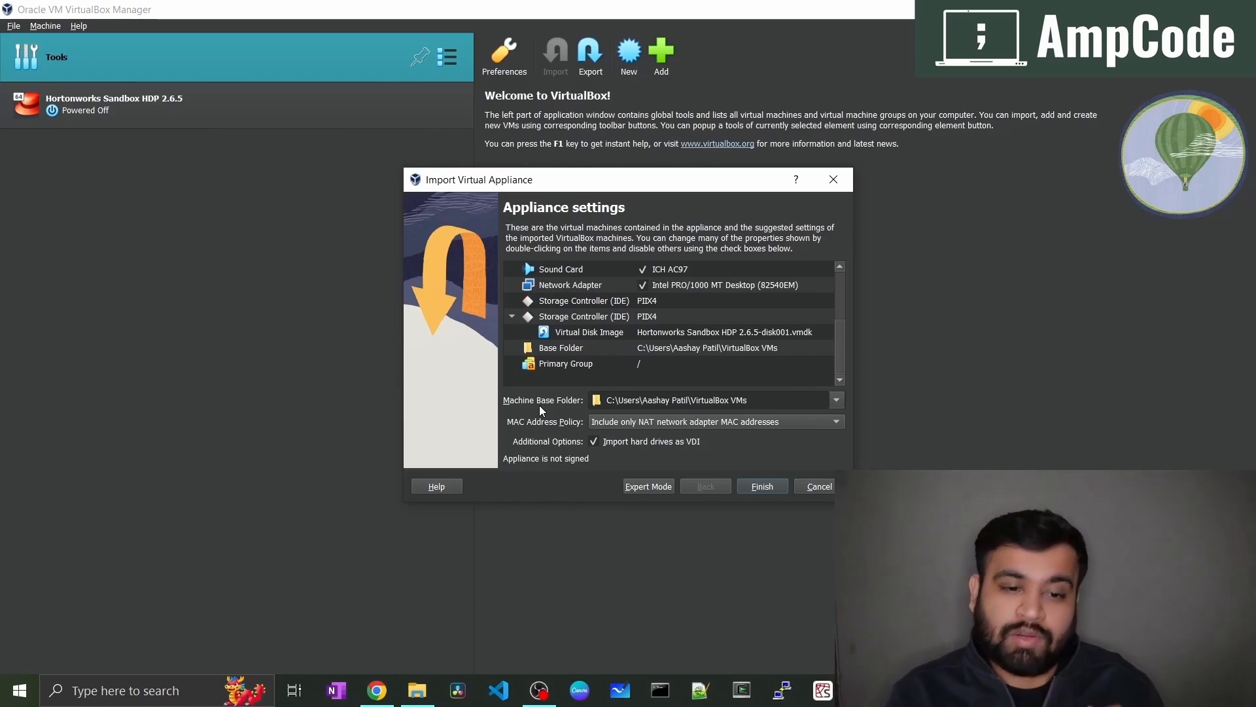
left_click(838, 400)
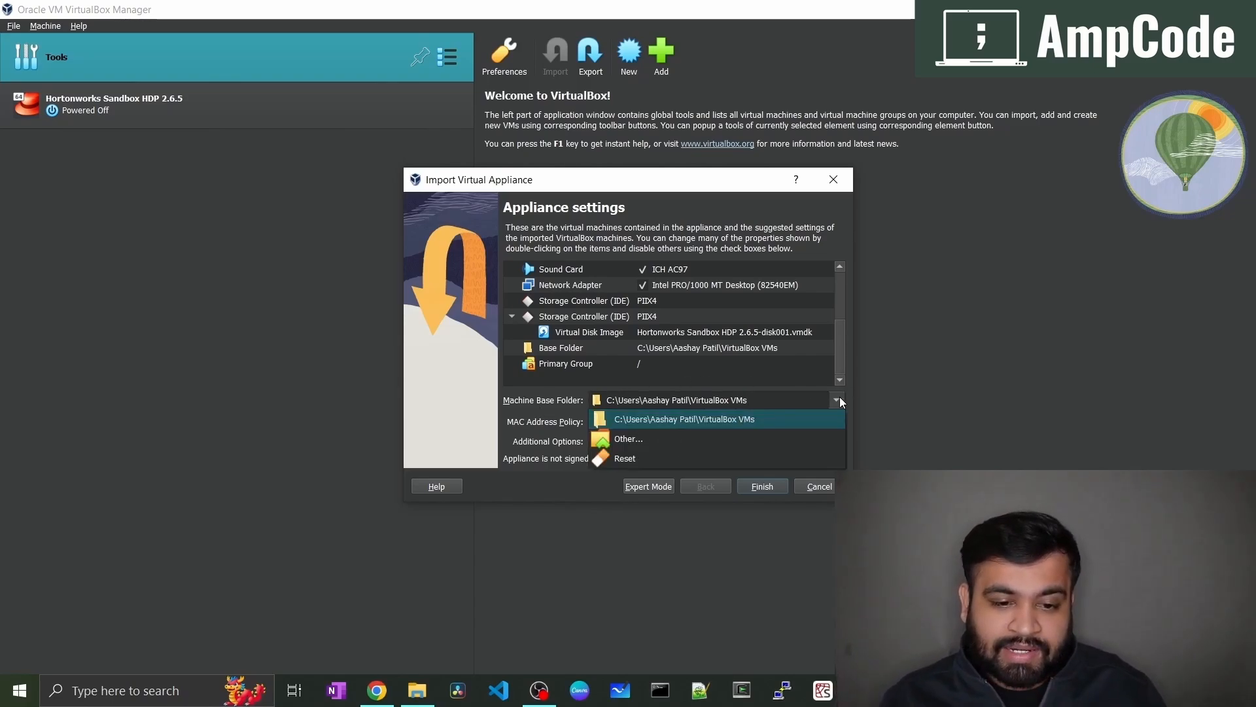
left_click(628, 438)
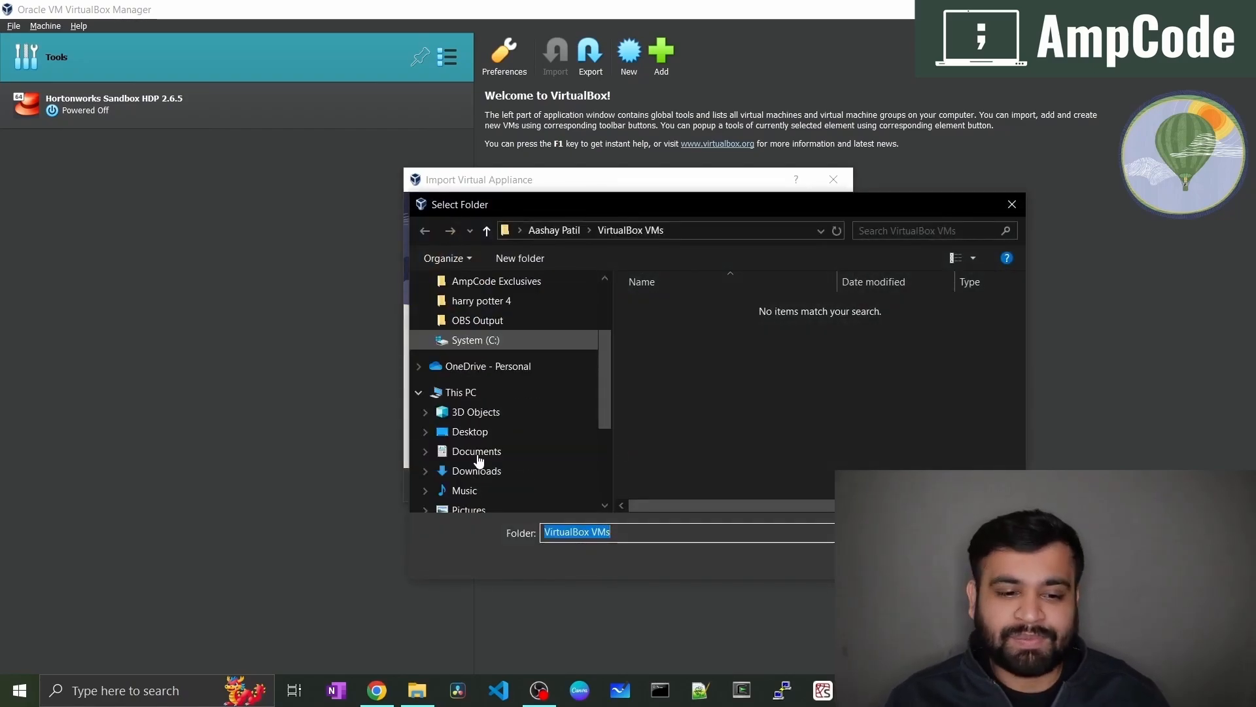
left_click(460, 392)
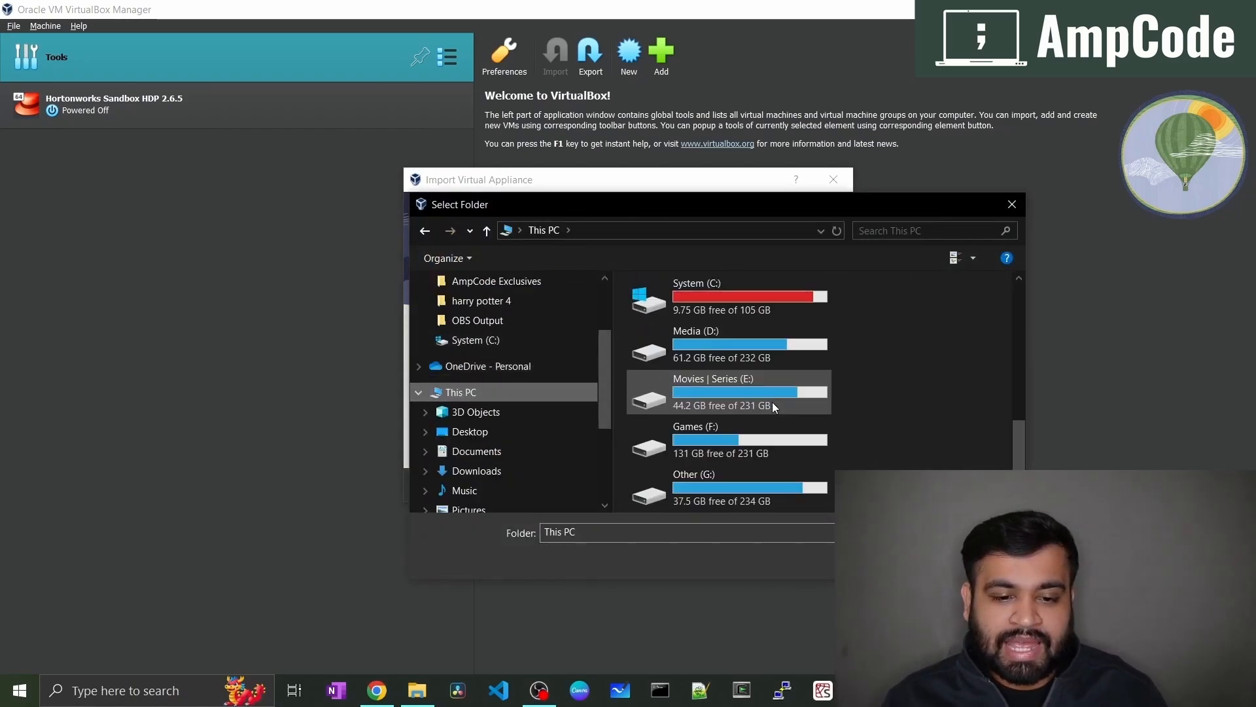
left_click(729, 487)
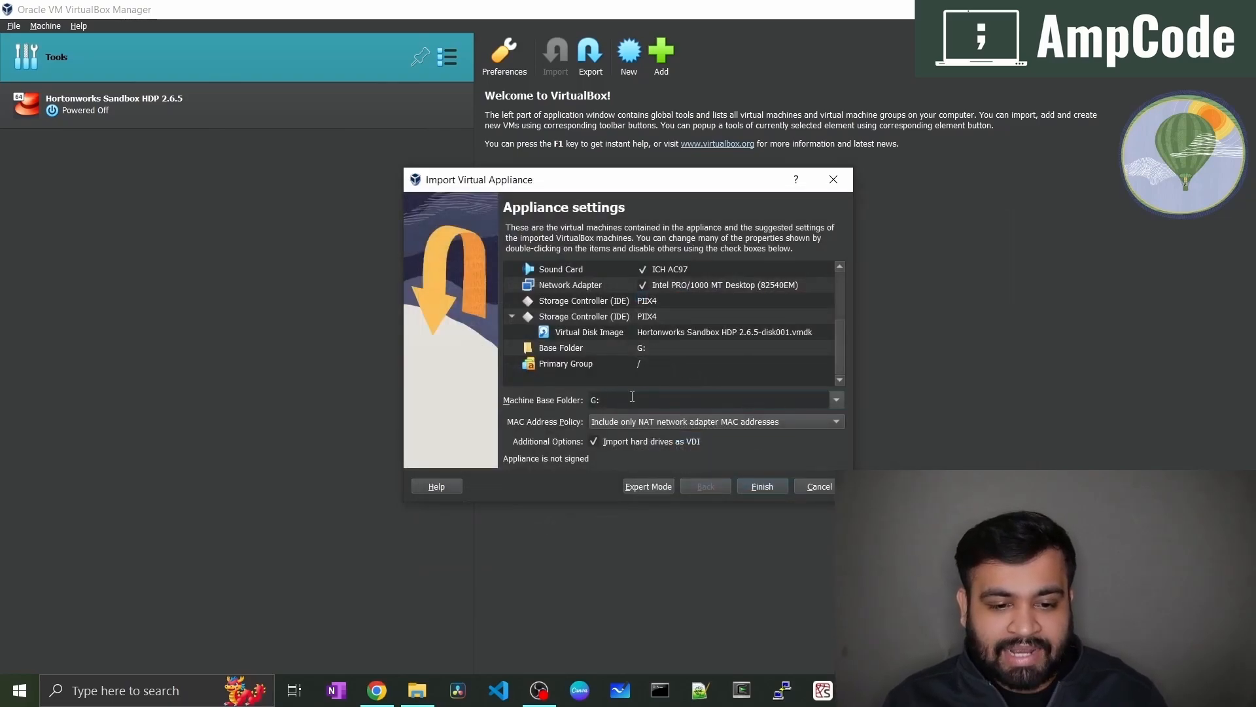
Step: Create a new 'Hadoop Cluster' folder at the root of drive G and select it
left_click(836, 400)
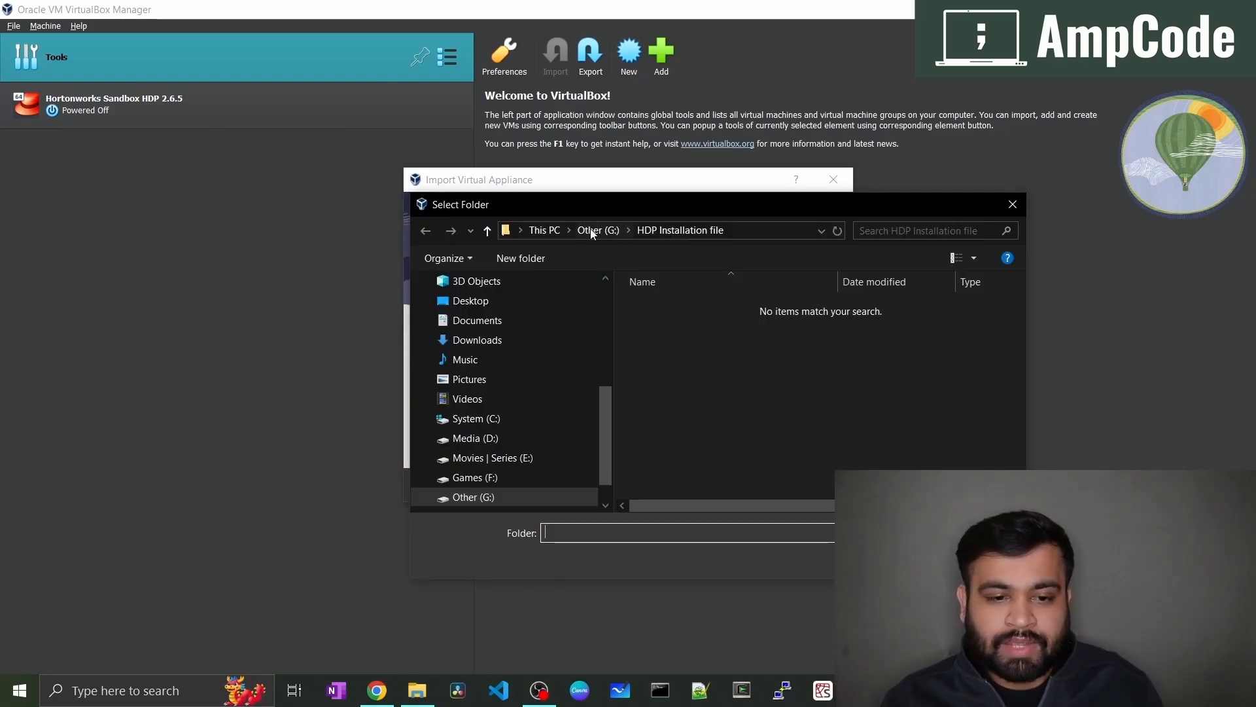
left_click(597, 229)
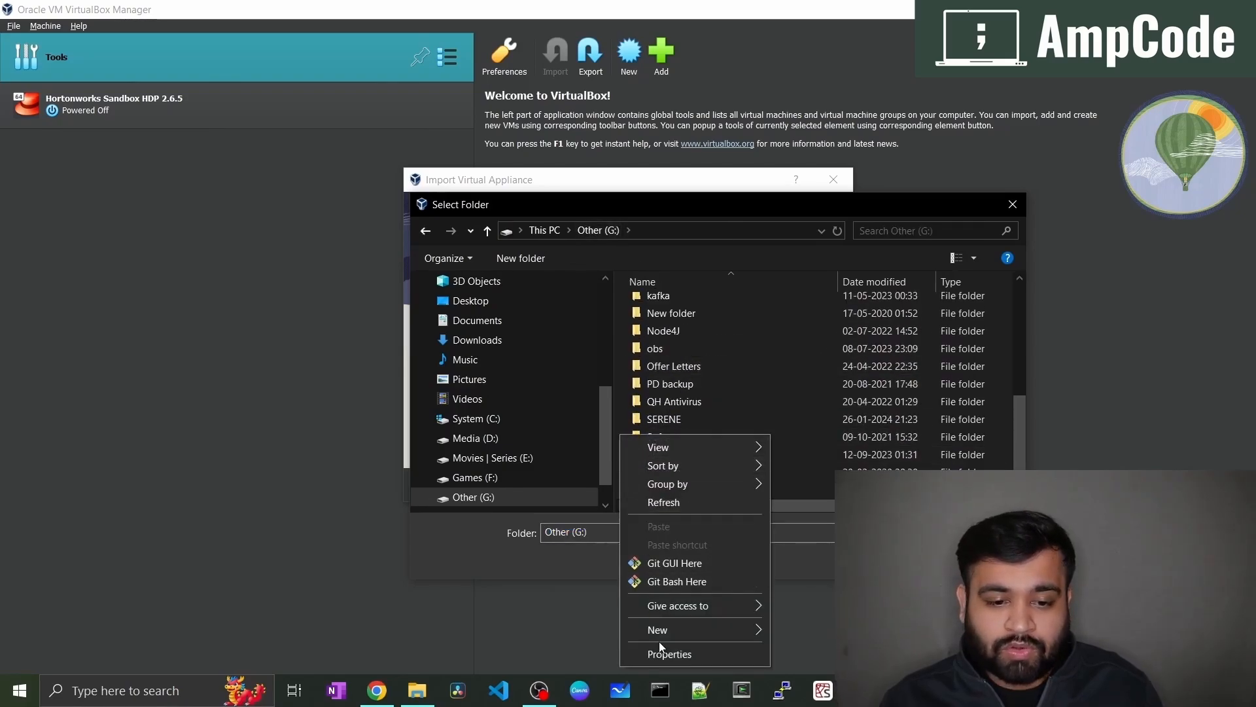
left_click(657, 629)
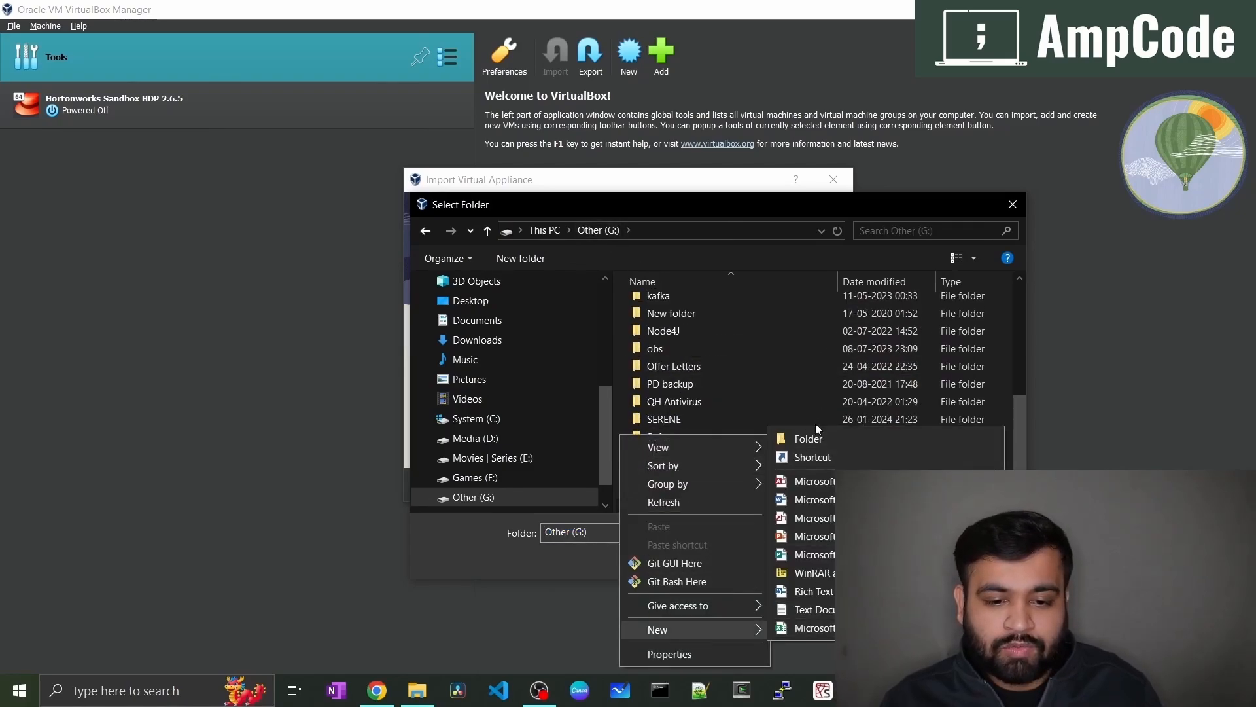
left_click(806, 439)
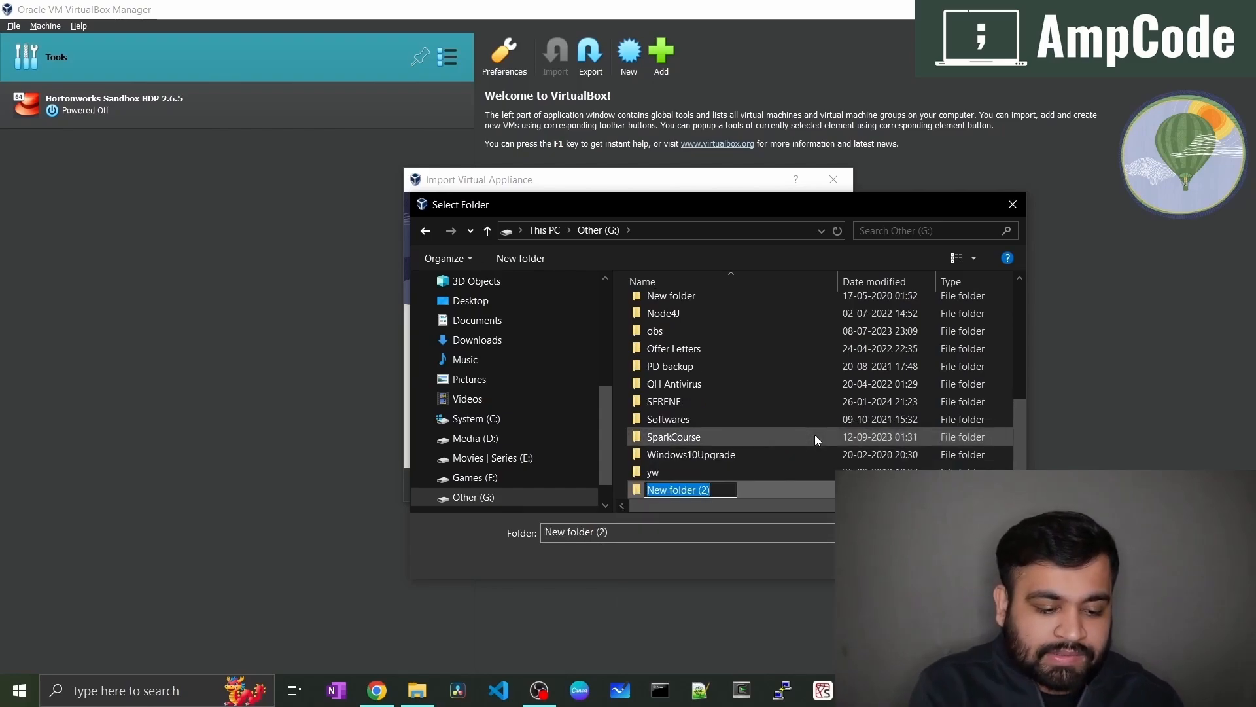
type("Hadoop Cluster")
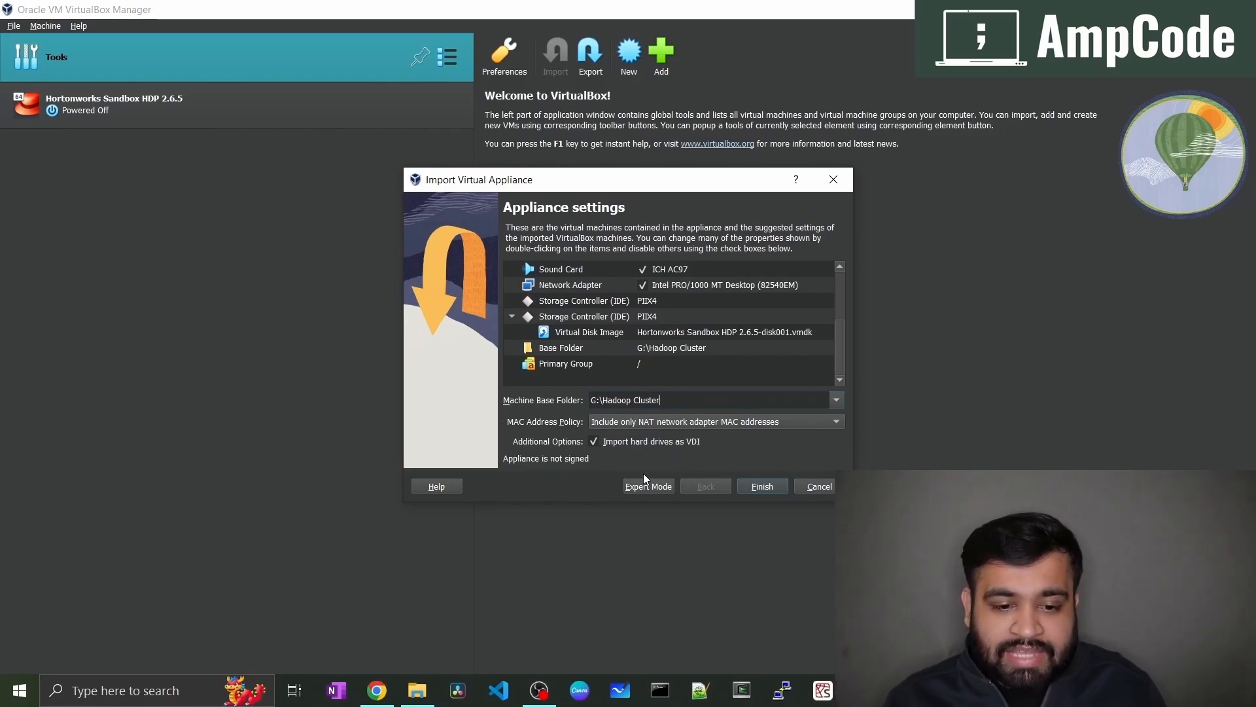
mouse_move(725, 488)
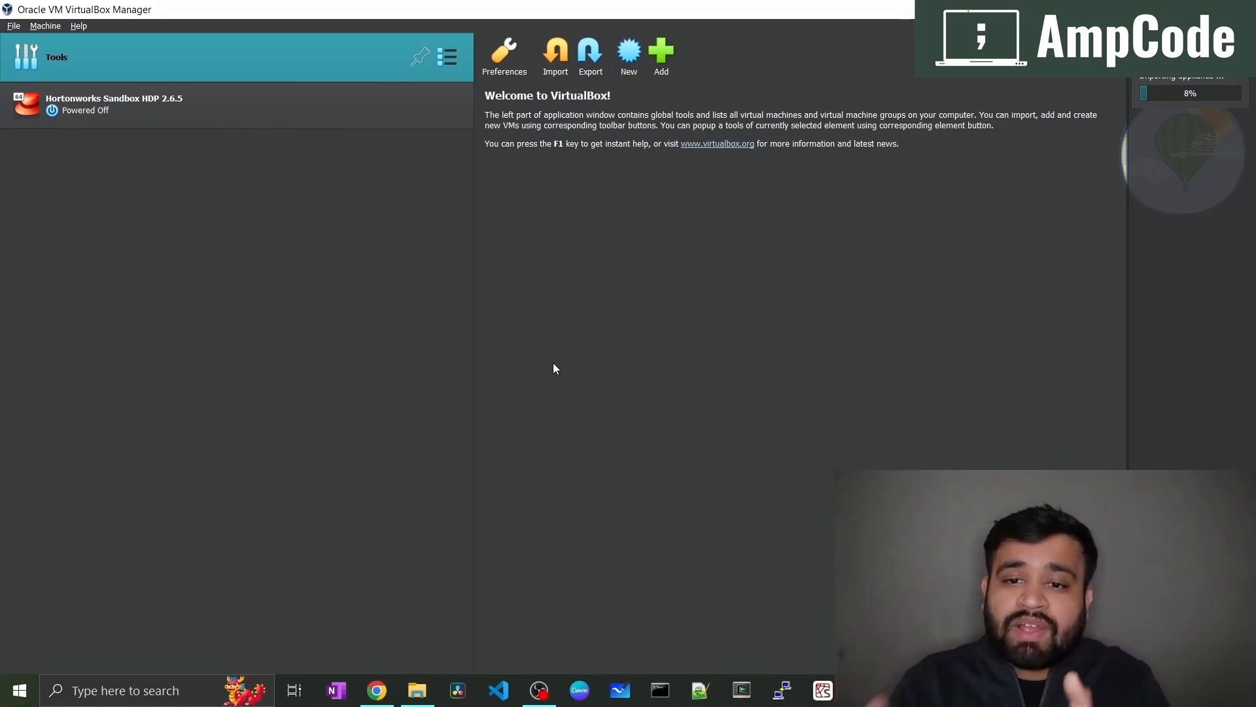
Step: Finish the import dialog so the HDP 2.6.5 appliance starts importing
left_click(112, 104)
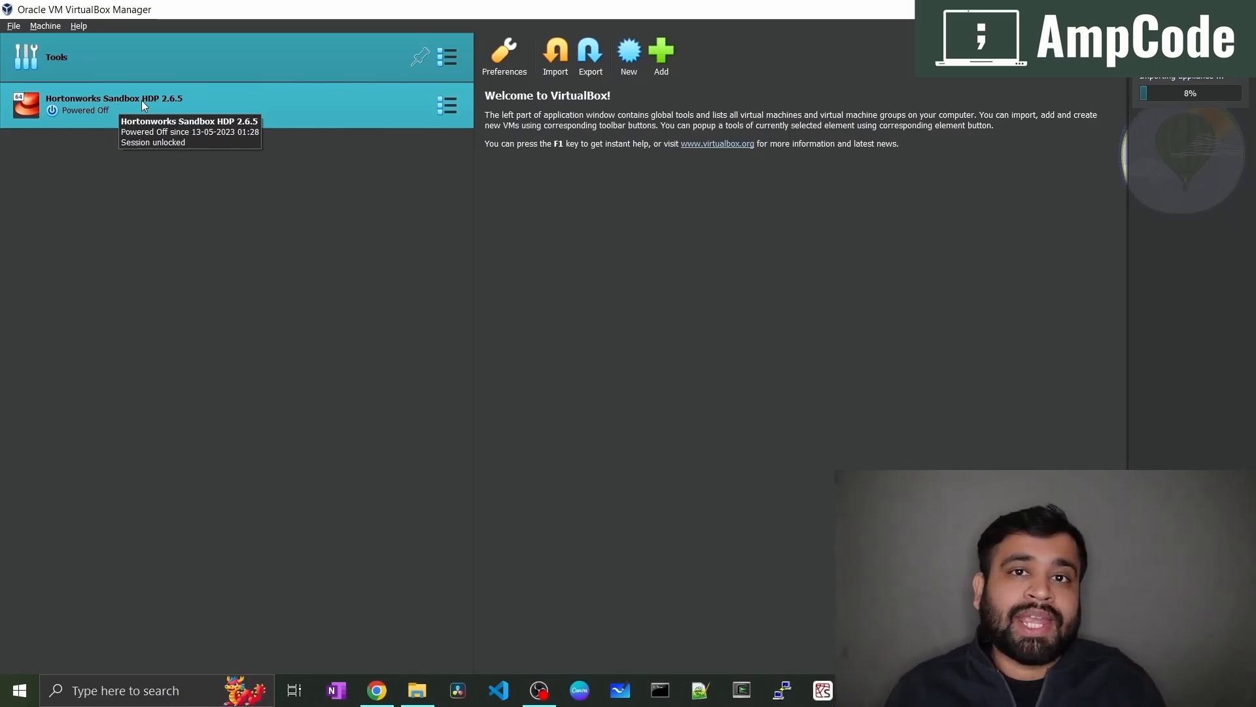
Step: Start the Hortonworks Sandbox HDP 2.6.5 VM and wait for its localhost:1080 welcome screen
left_click(114, 104)
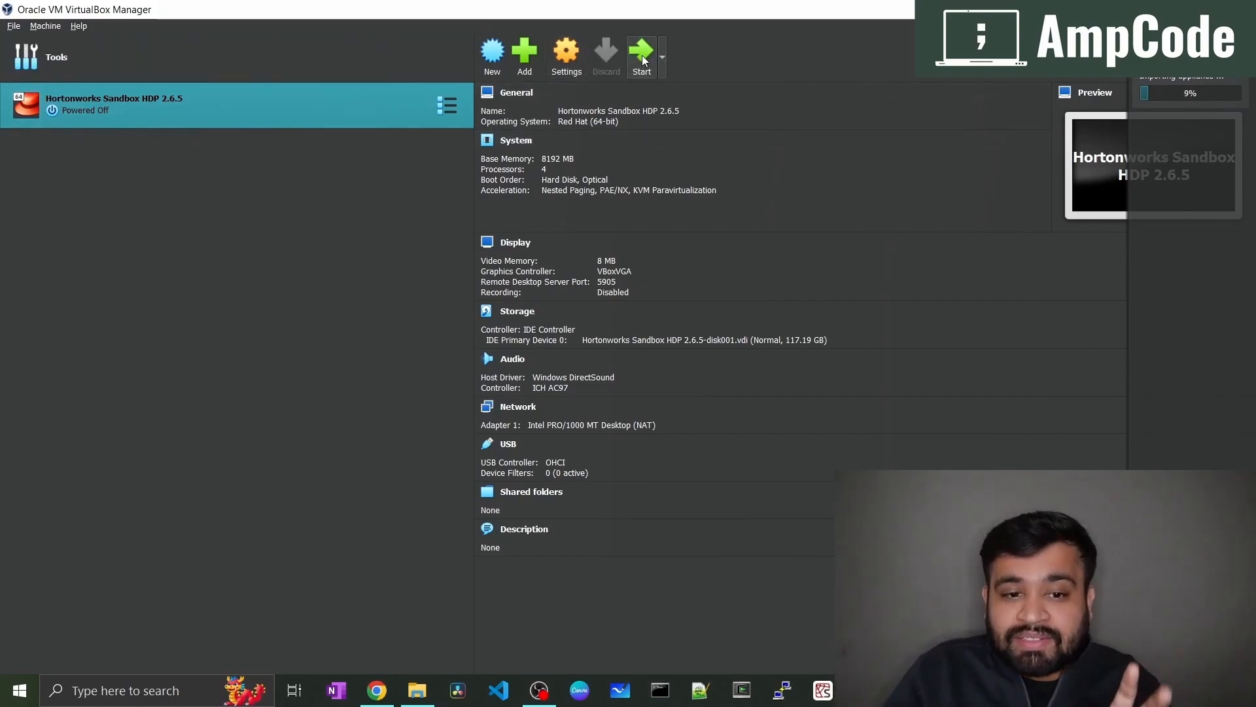
left_click(641, 52)
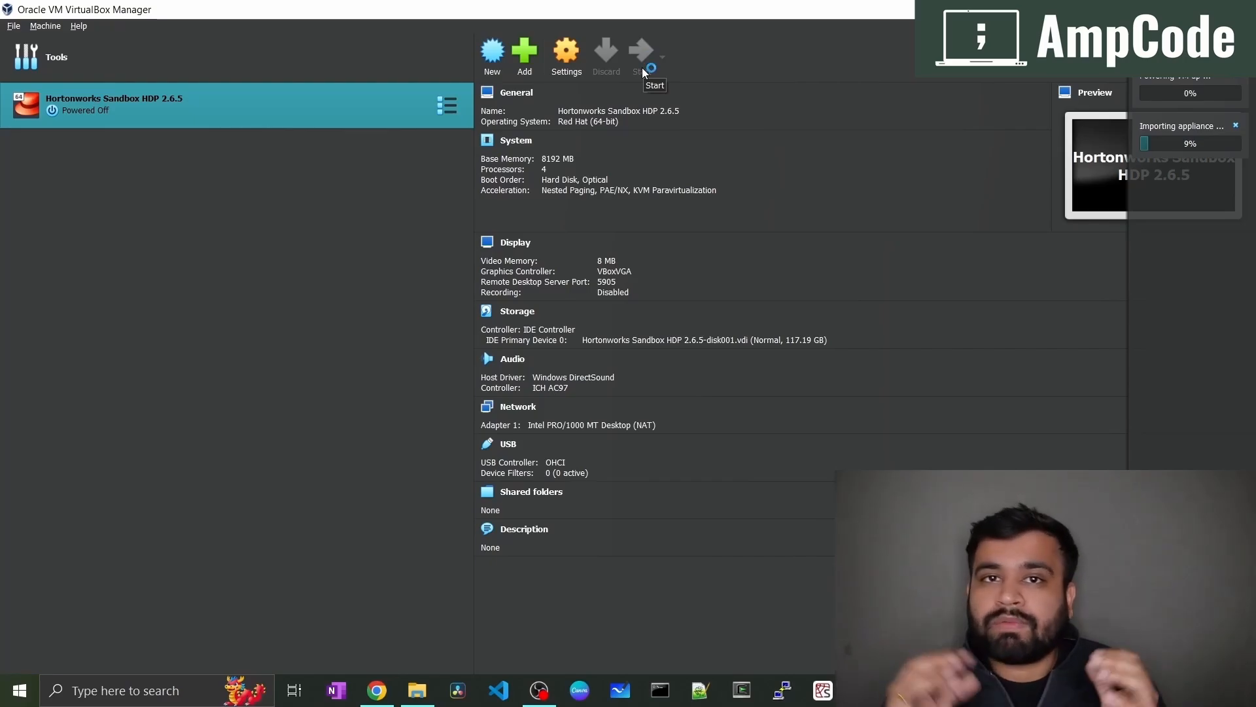
left_click(640, 52)
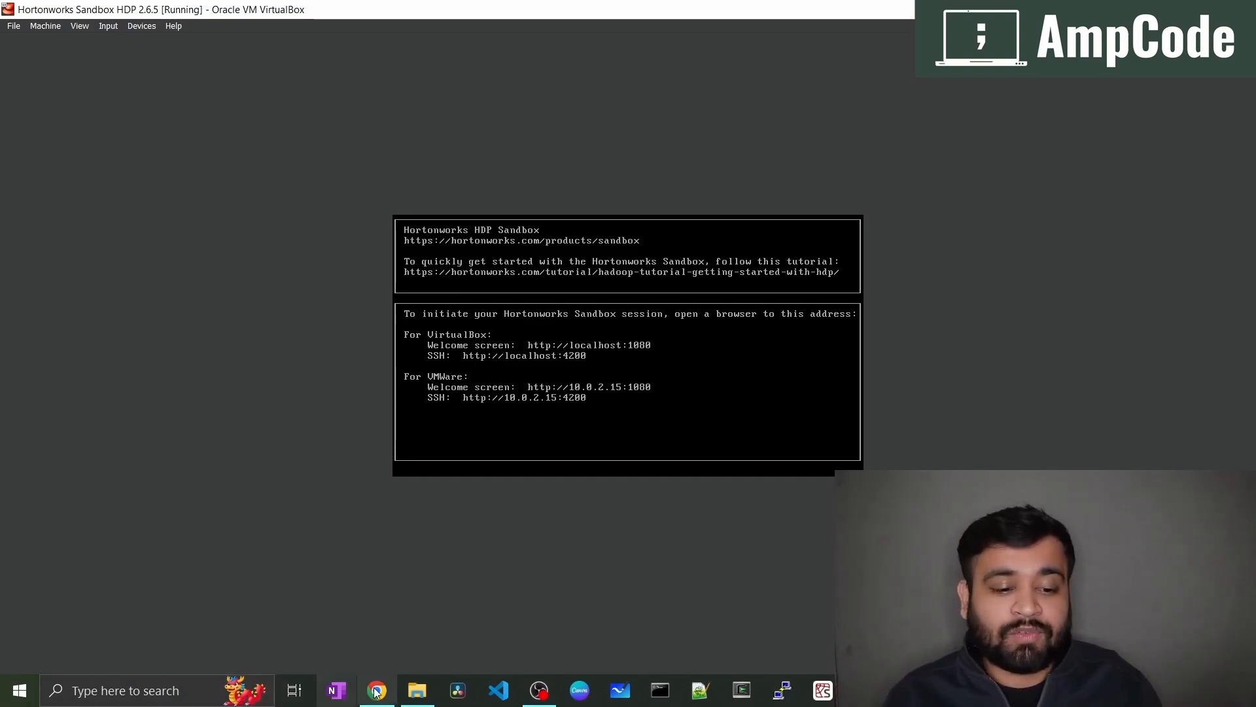
Step: Load localhost:8080/#/login in a new Chrome tab, reloading until Ambari's sign-in page appears
left_click(375, 690)
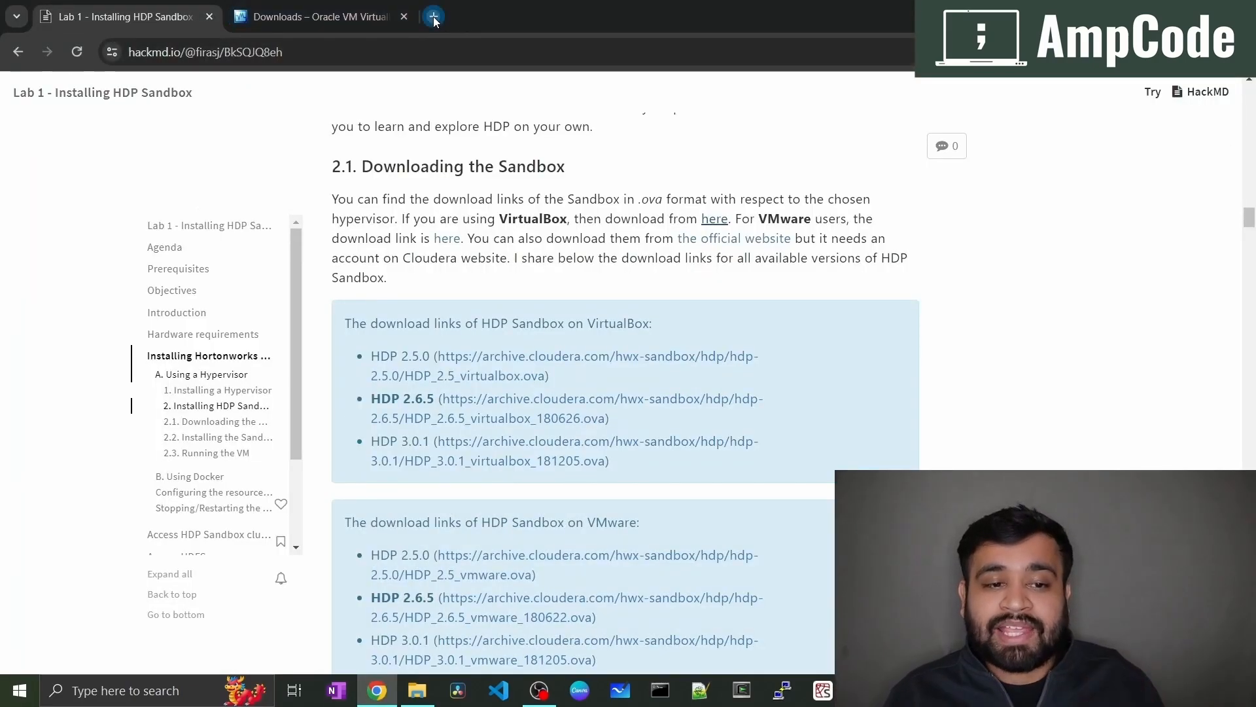
left_click(433, 16)
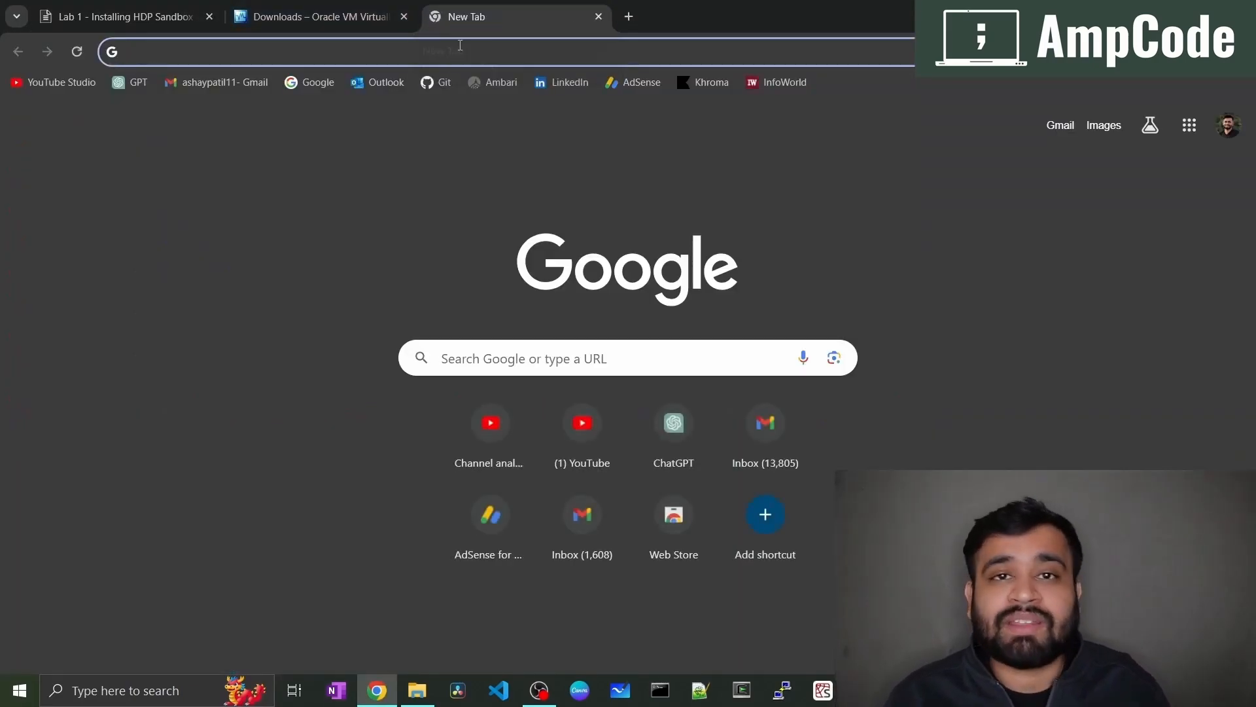
type("localhost:8080/#/login")
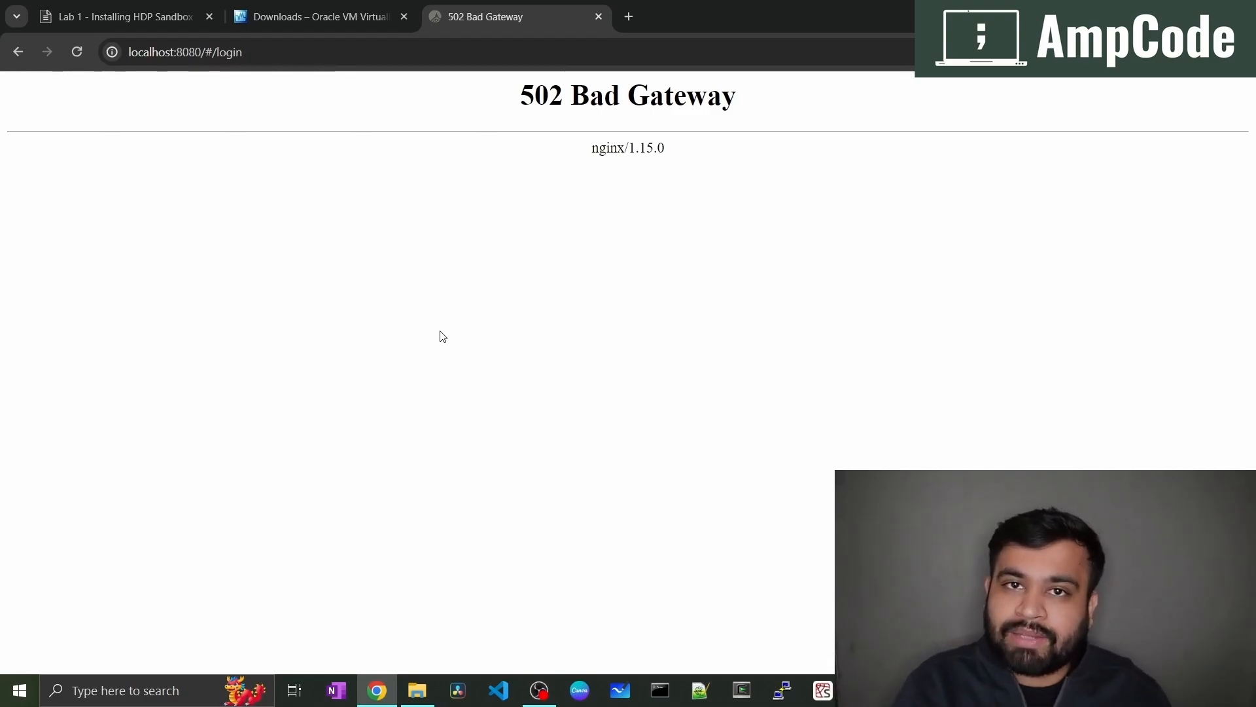
left_click(77, 52)
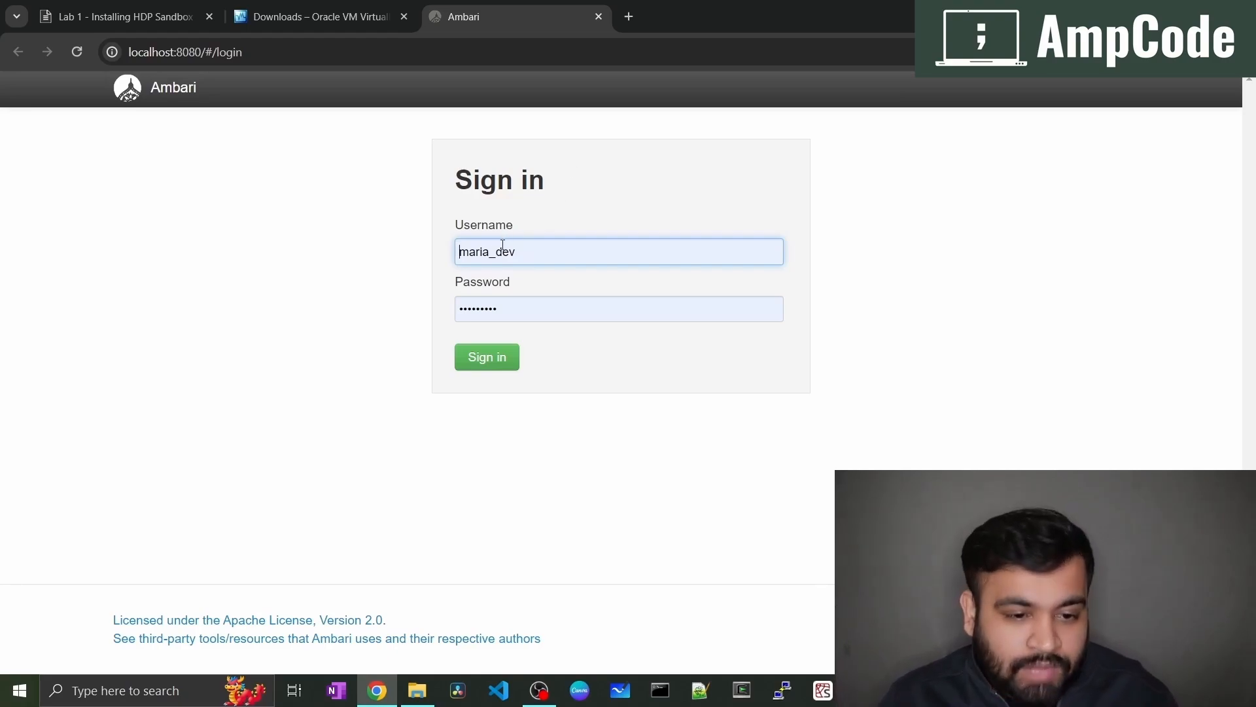
Step: Sign in to Ambari as maria_dev using Chrome's saved username and password
left_click(618, 250)
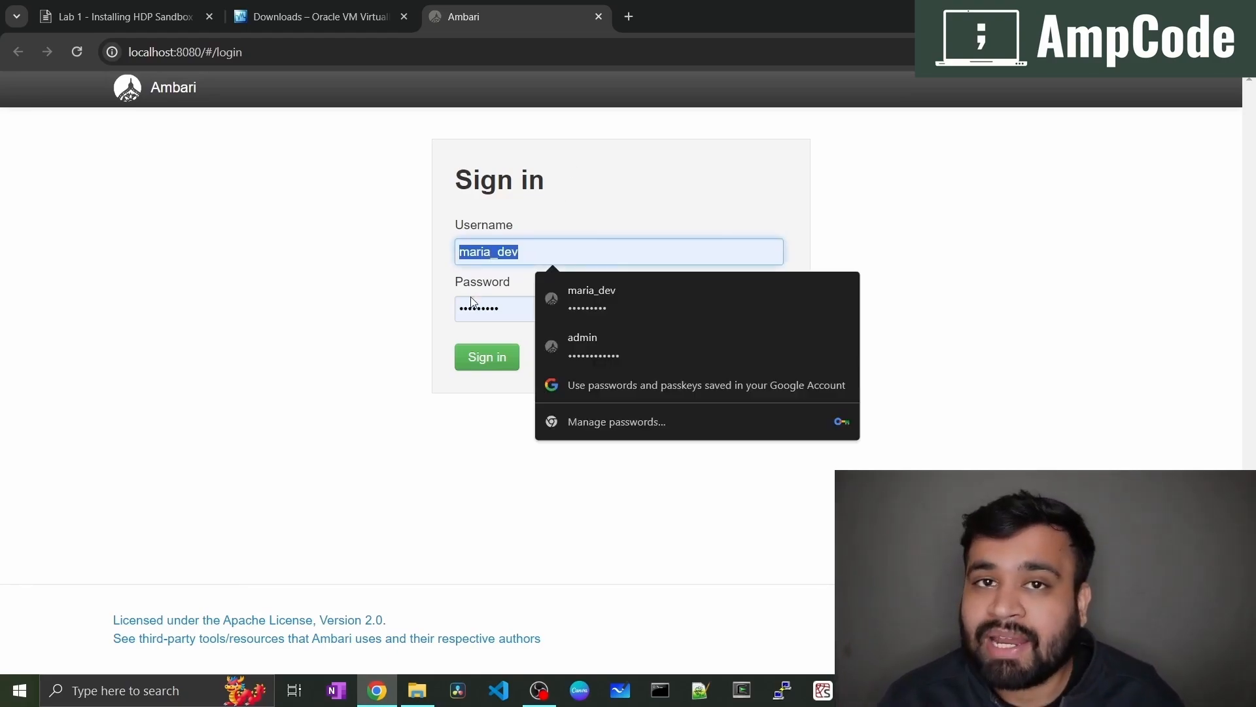
left_click(618, 308)
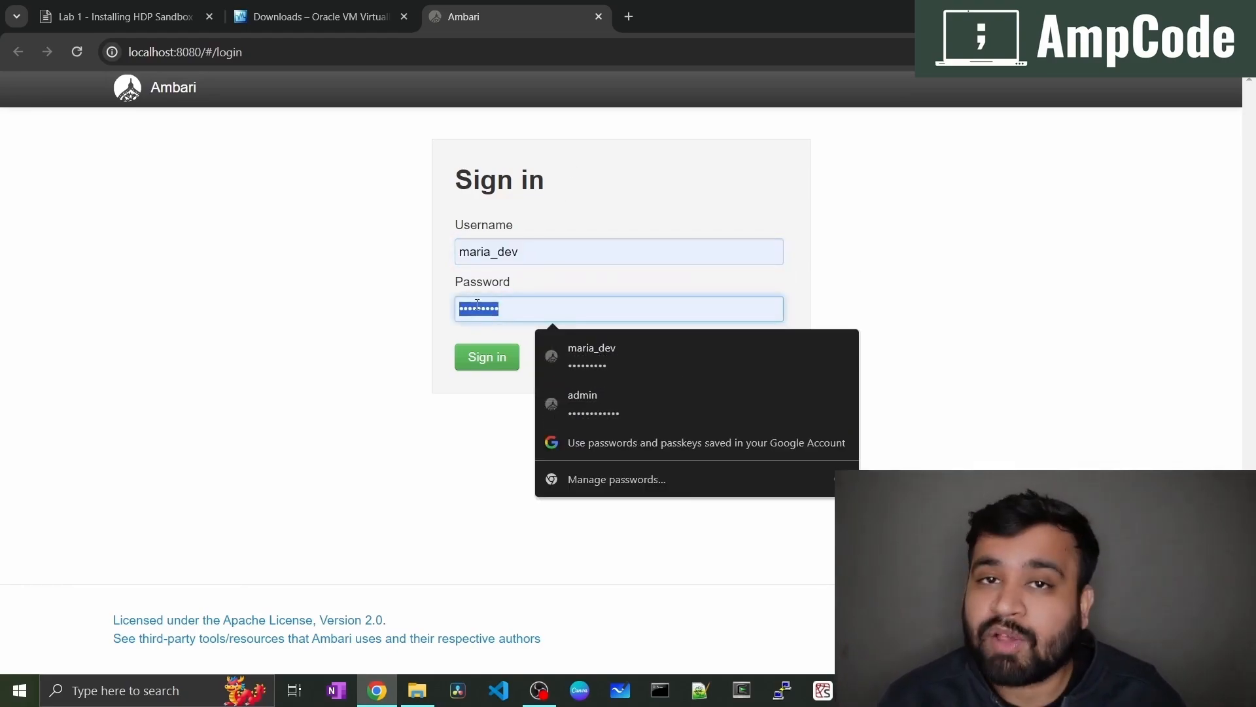
left_click(486, 357)
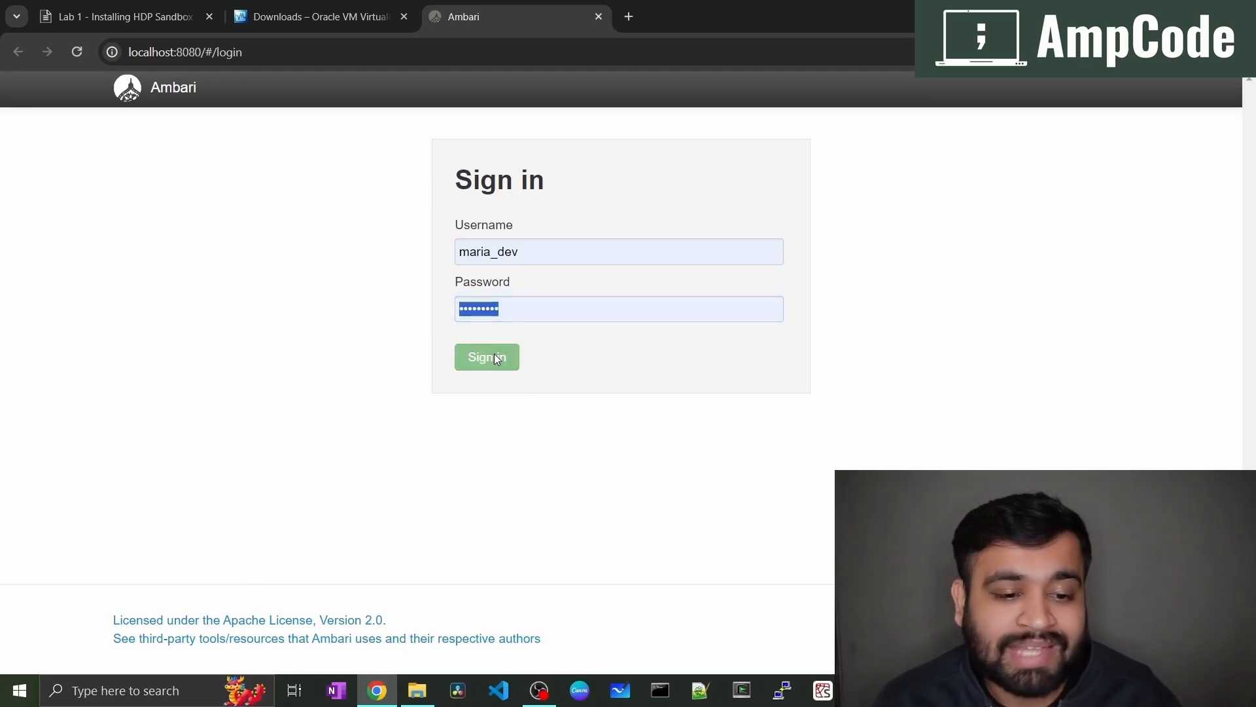
left_click(486, 356)
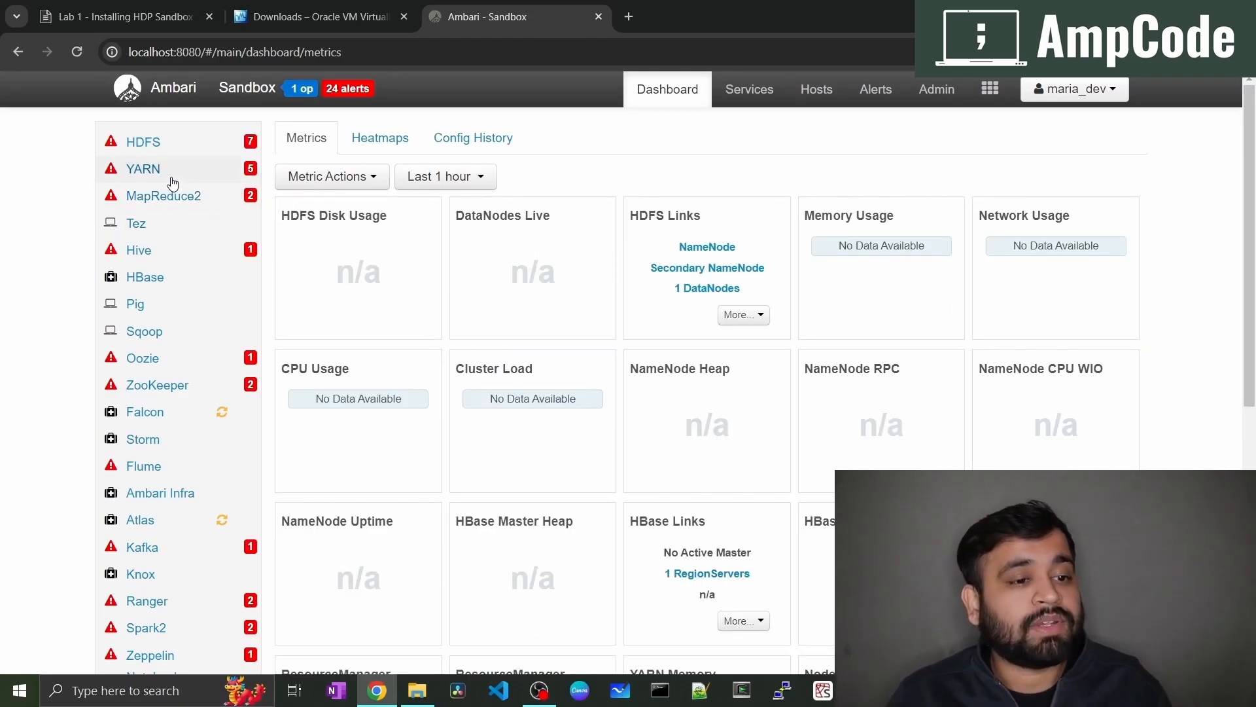
mouse_move(143, 142)
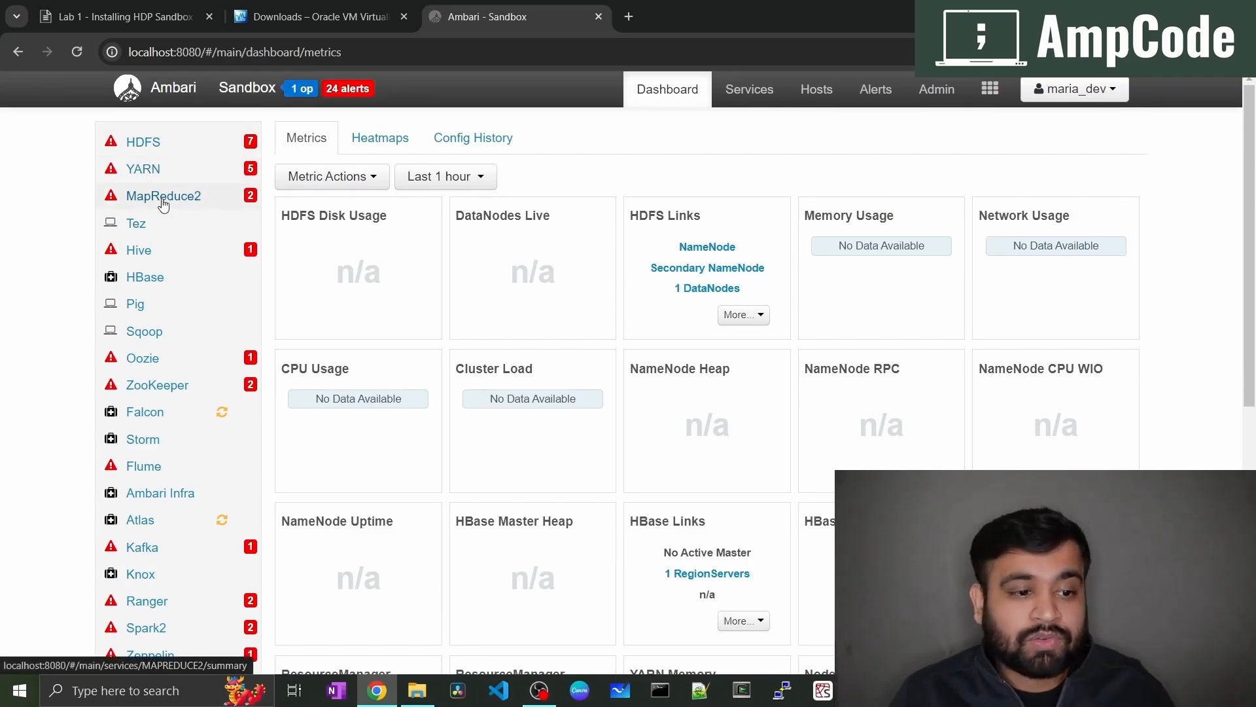
scroll("down", 3)
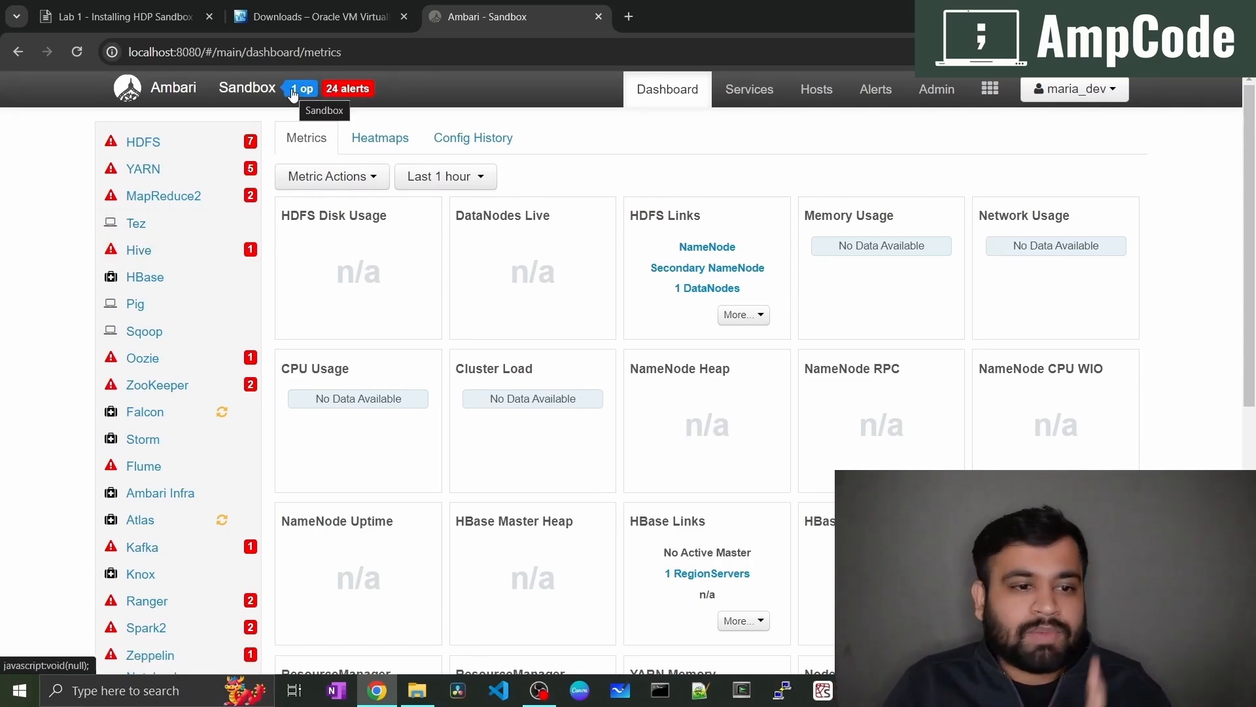
left_click(301, 88)
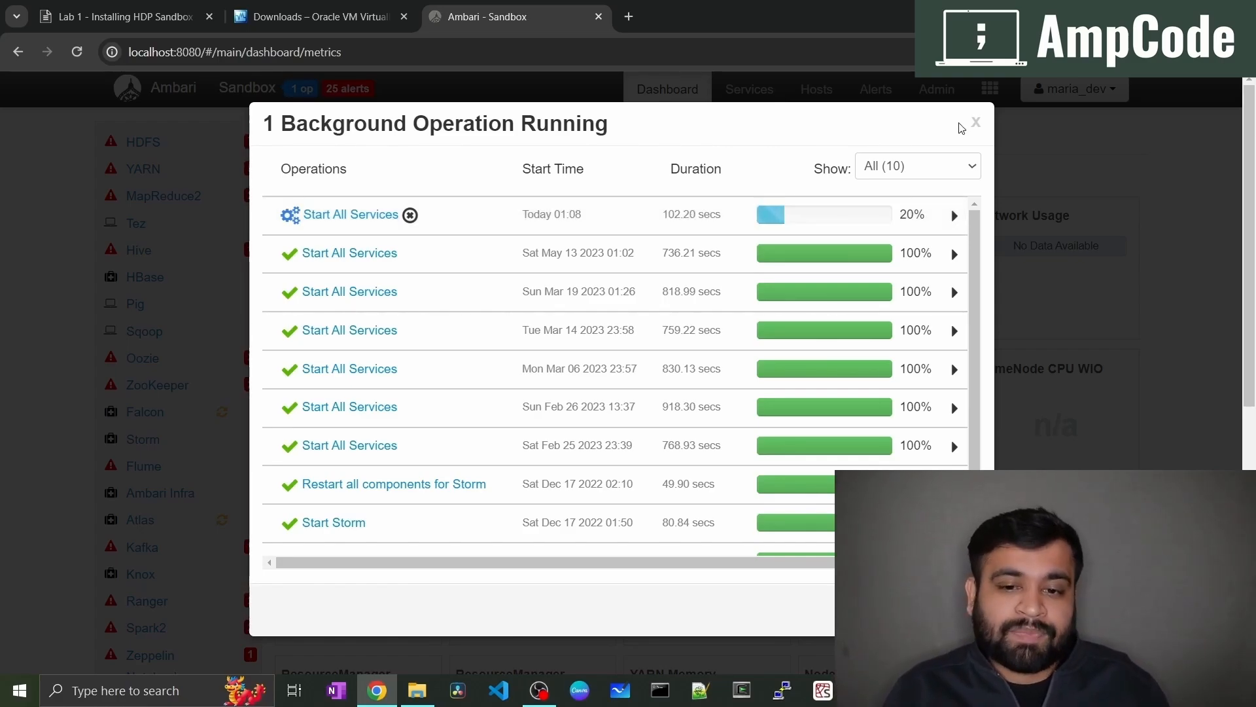
left_click(976, 121)
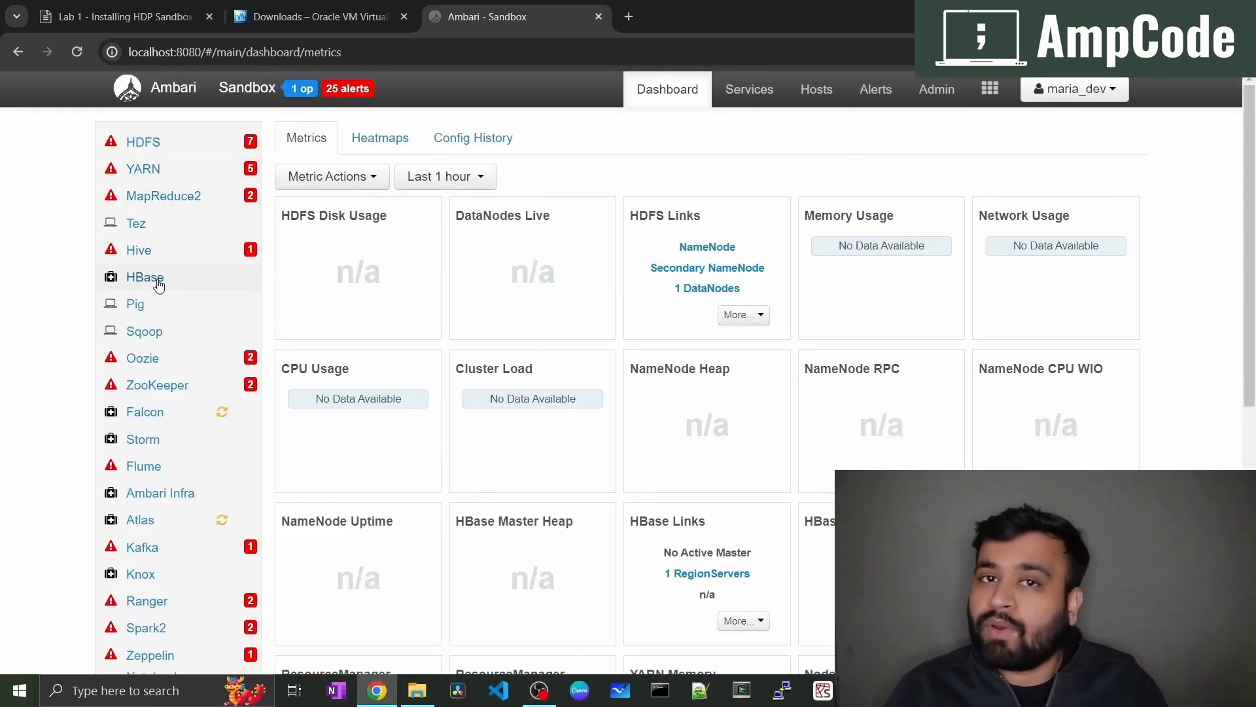
scroll("down", 3)
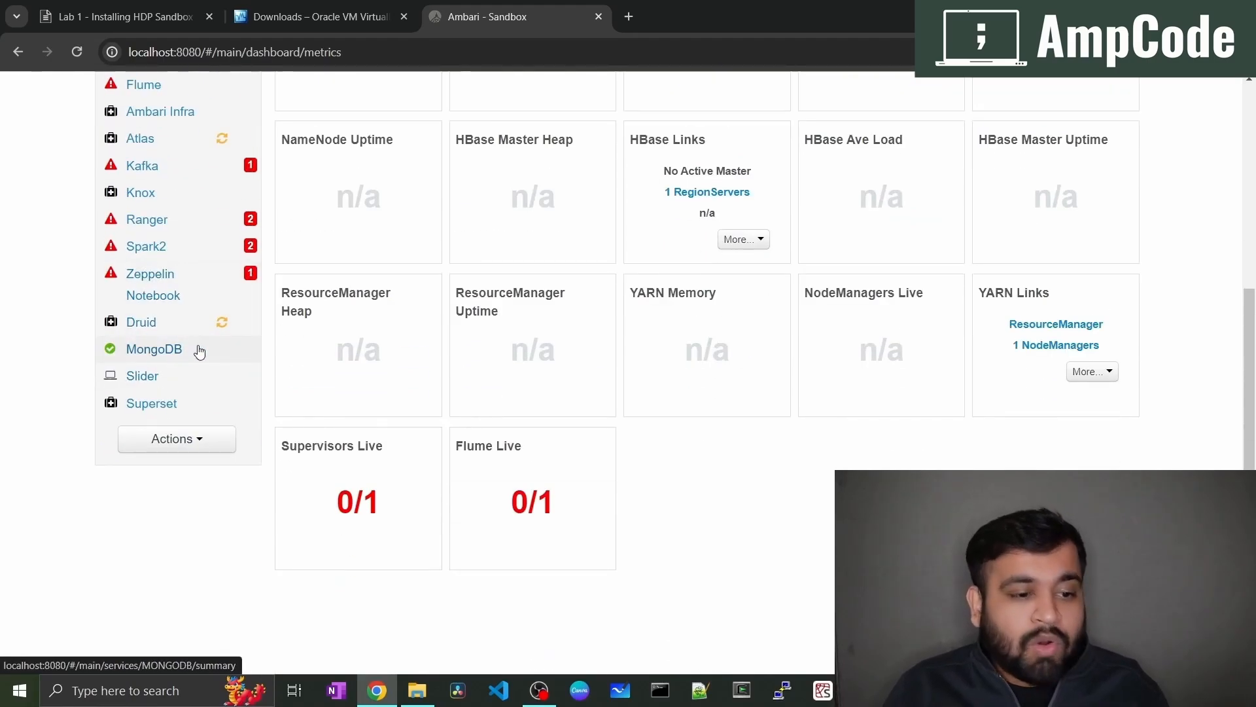